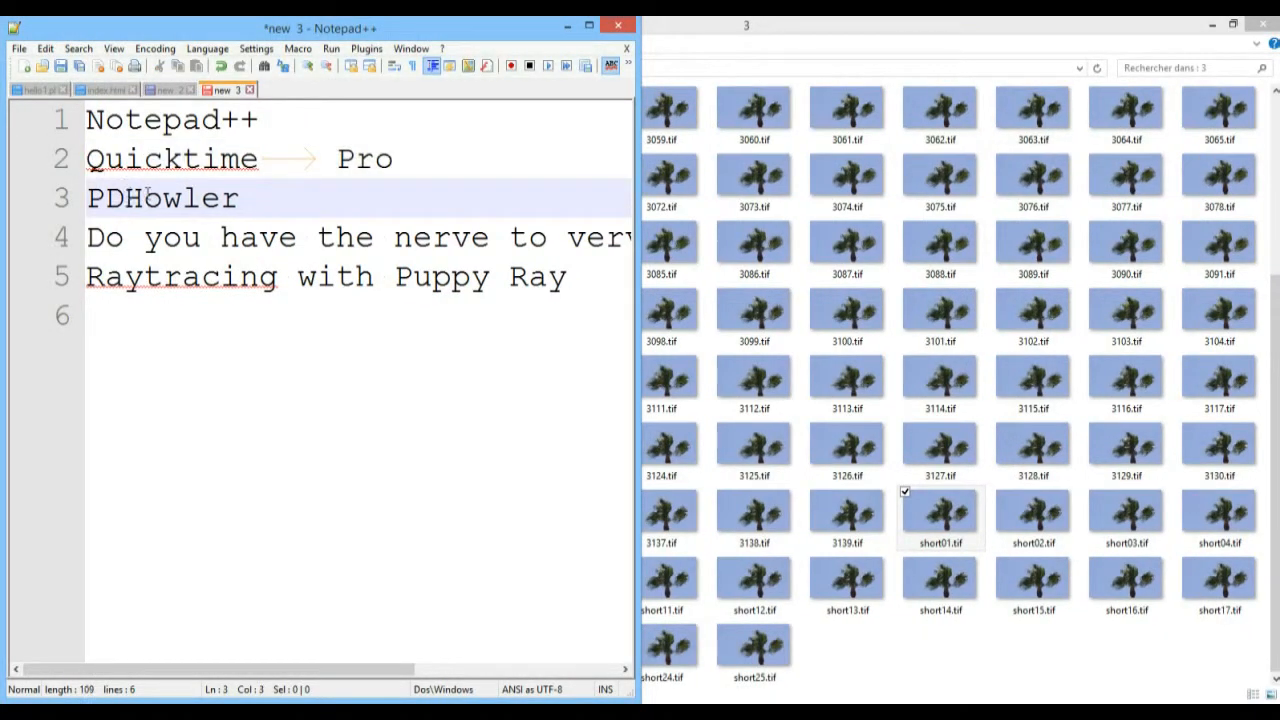
# Maximize File Explorer on D:\DailyDose\Verve\3 to show the palm tree TIF thumbnails.
pyautogui.write('"  "')
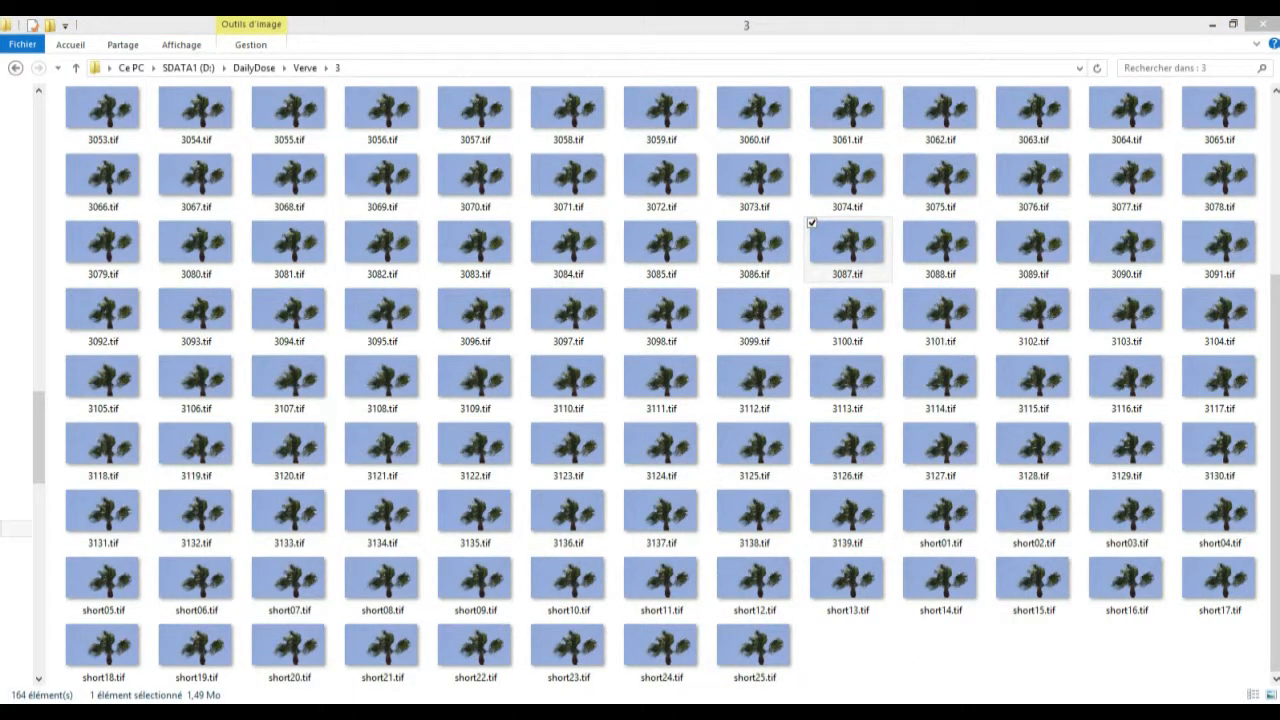
pyautogui.moveTo(940, 585)
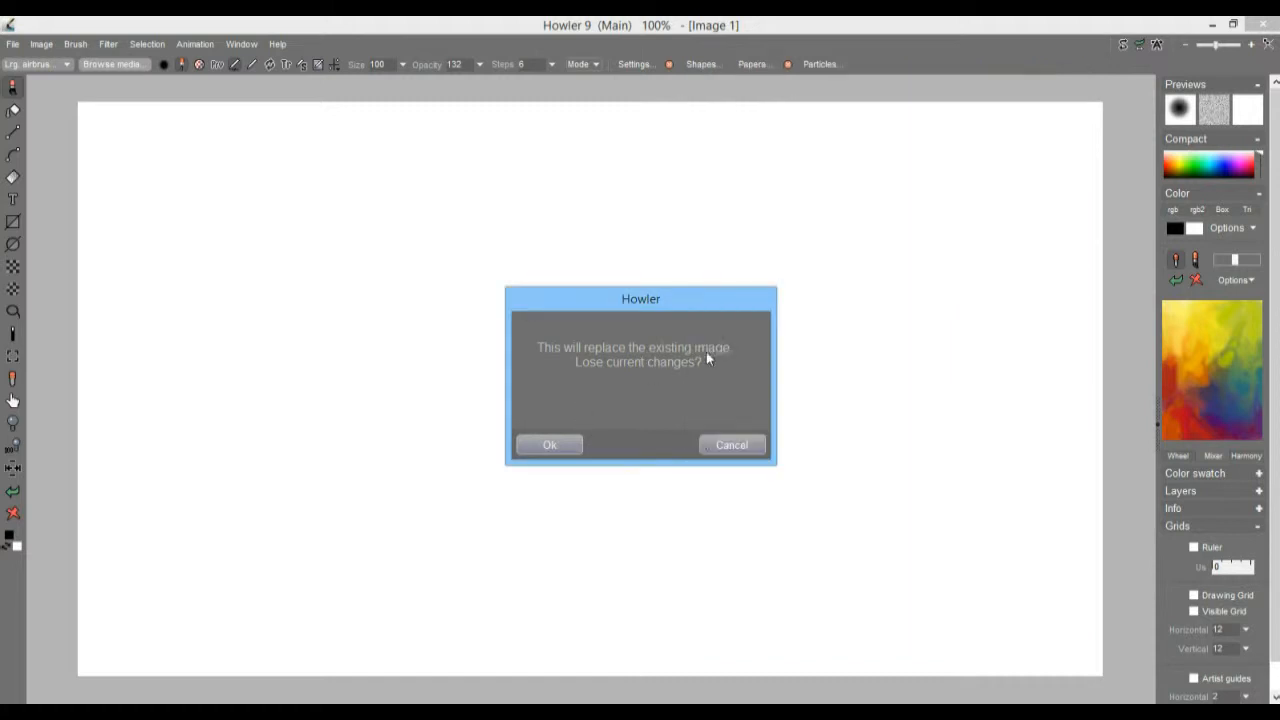
# Accept 'Lose current changes?' with Ok so 3076.tif replaces the blank image.
pyautogui.click(550, 444)
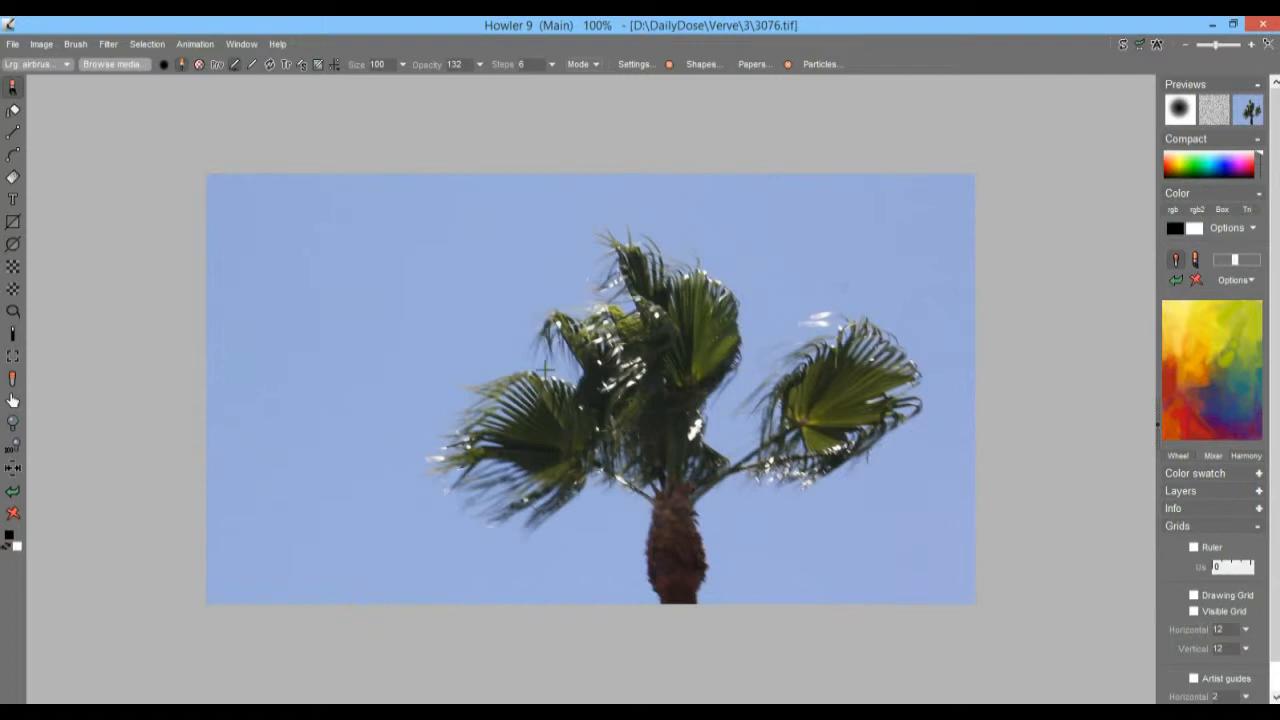
pyautogui.moveTo(725, 400)
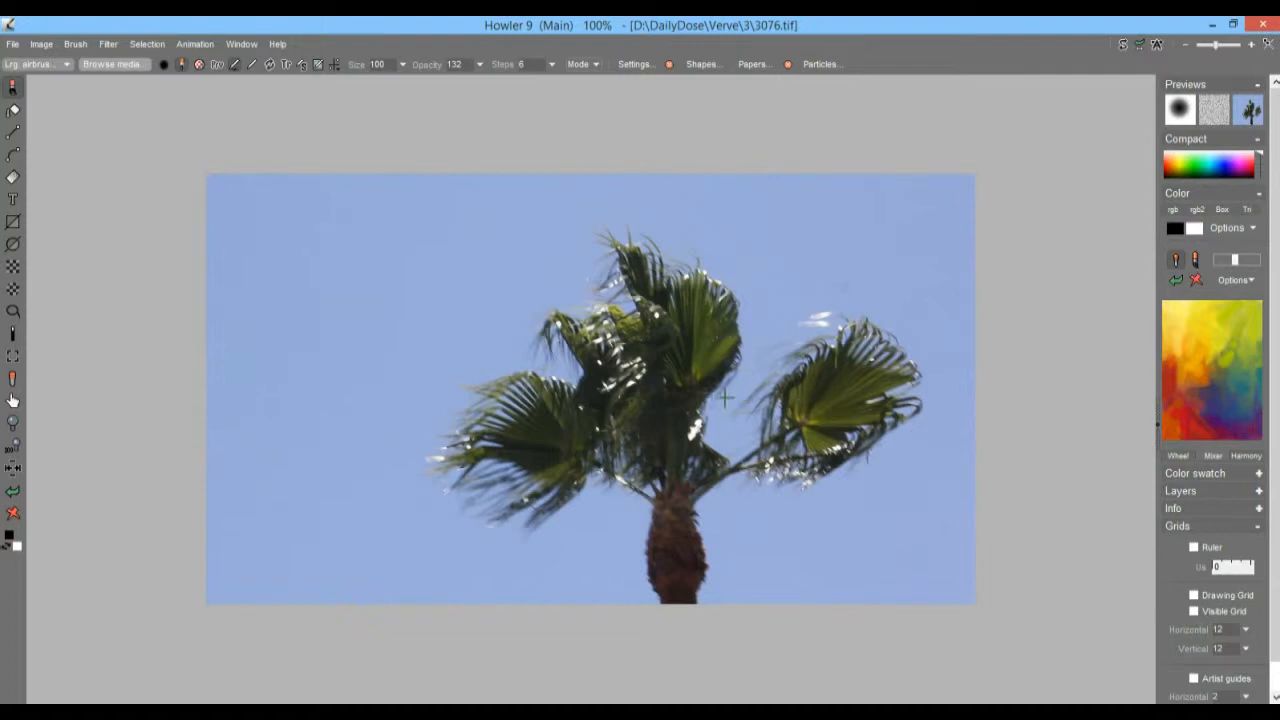
pyautogui.moveTo(678, 385)
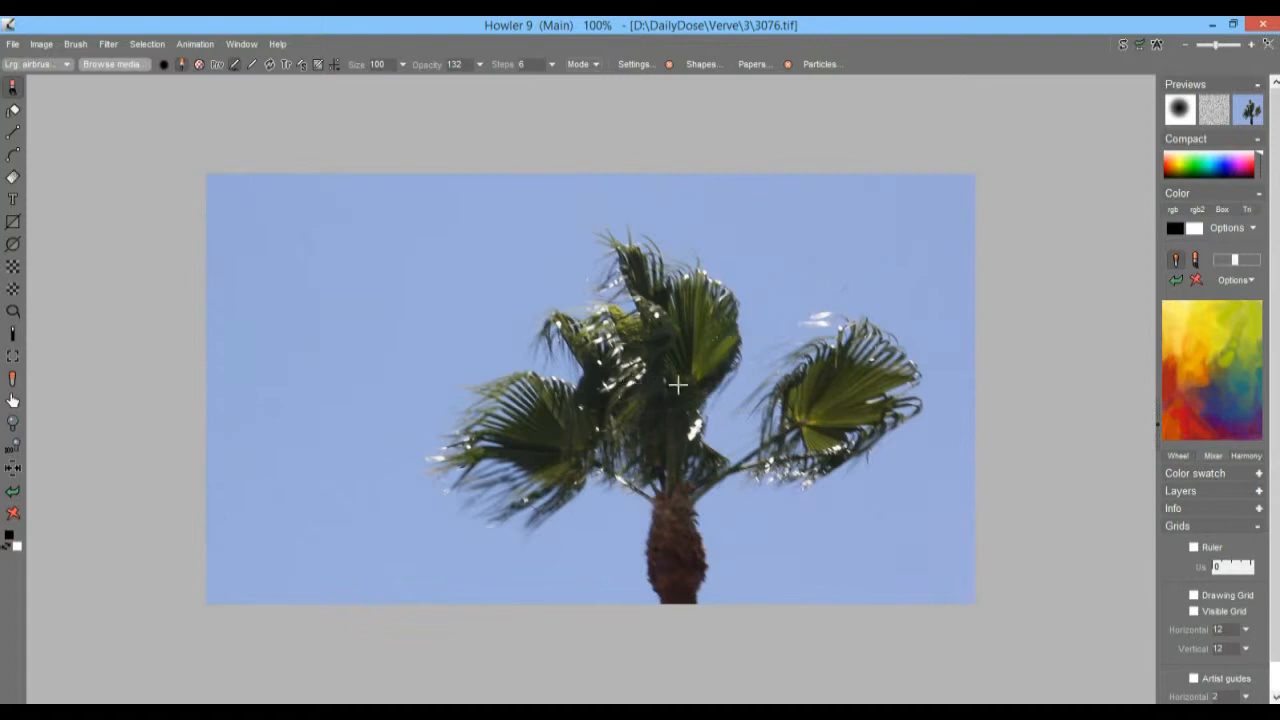
pyautogui.moveTo(310, 218)
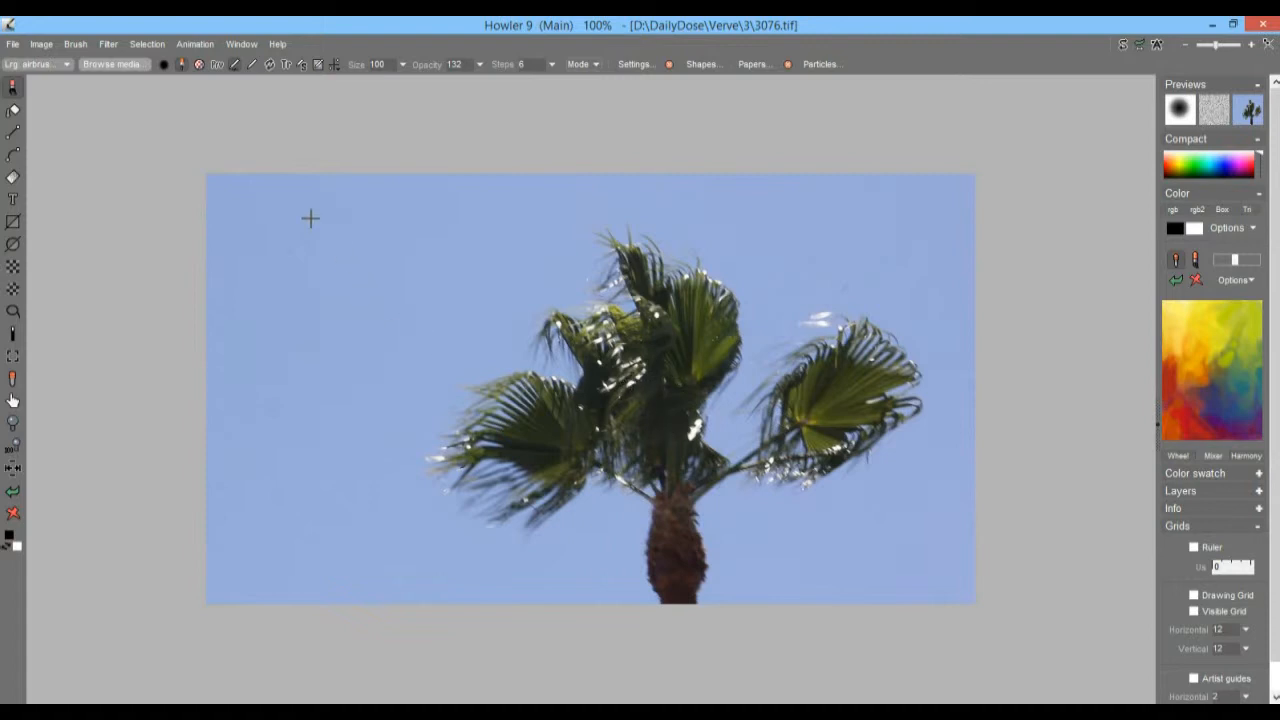
pyautogui.moveTo(989, 139)
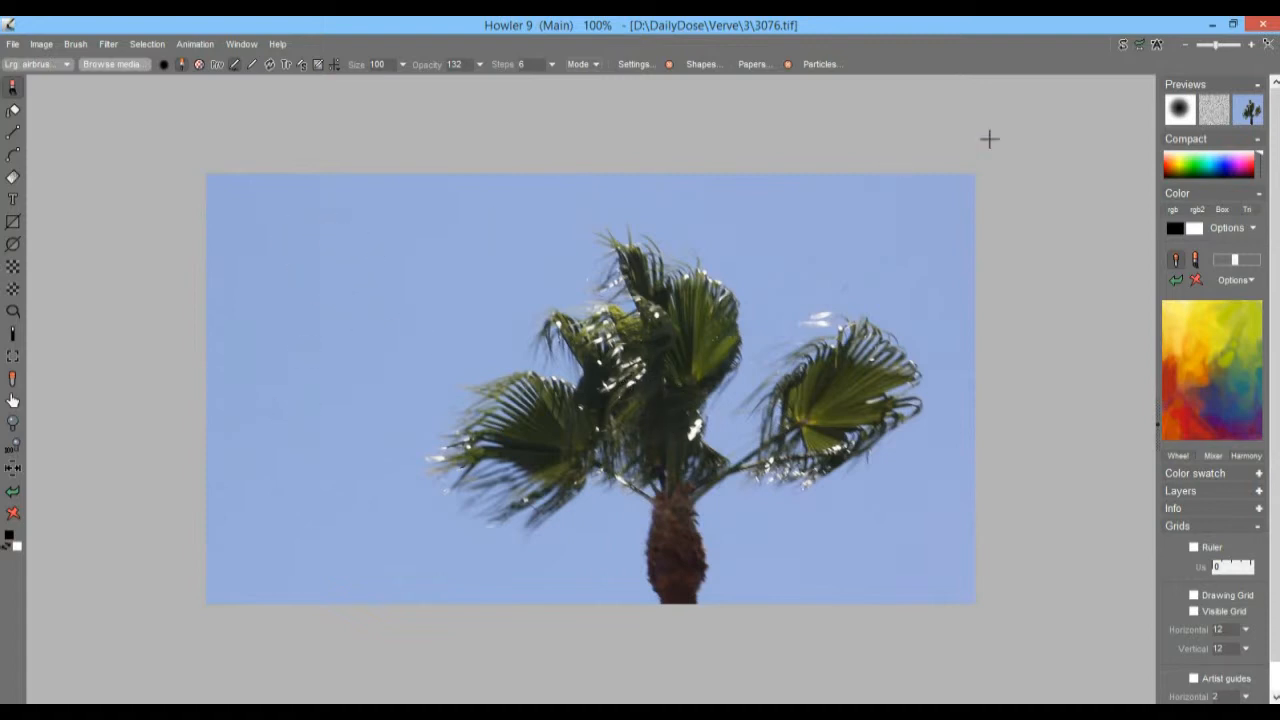
pyautogui.moveTo(837, 236)
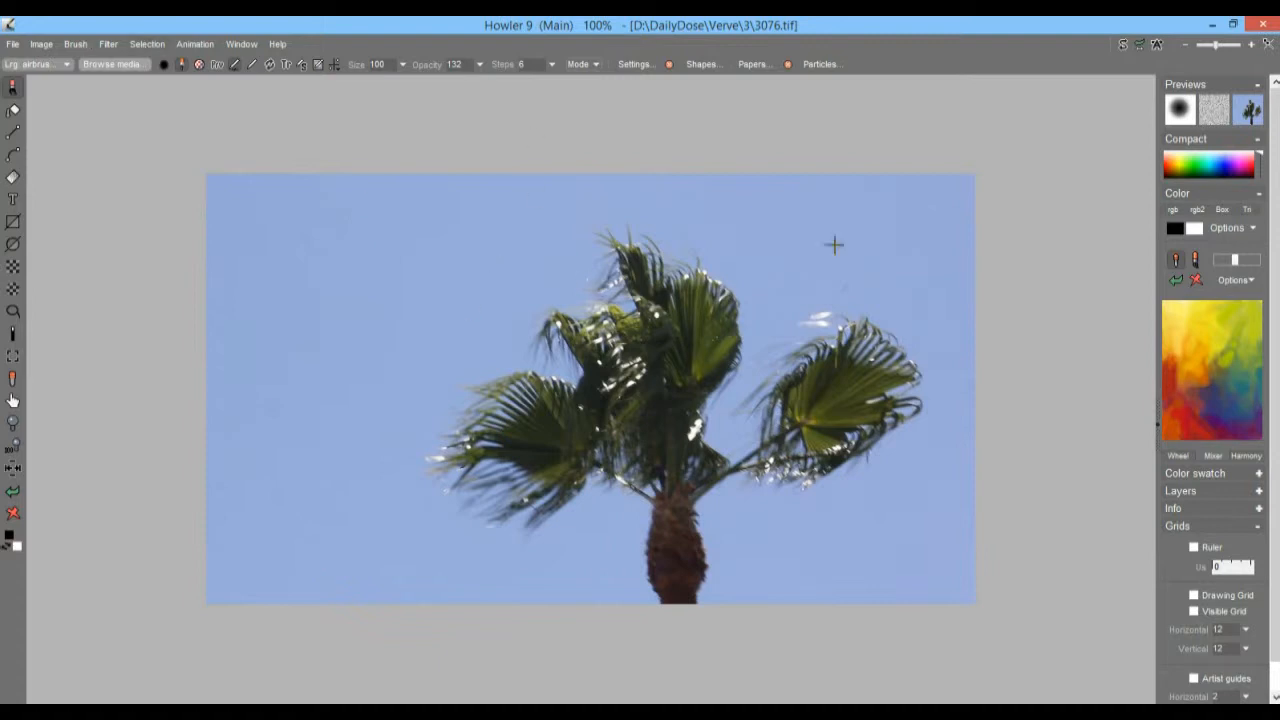
pyautogui.moveTo(381, 348)
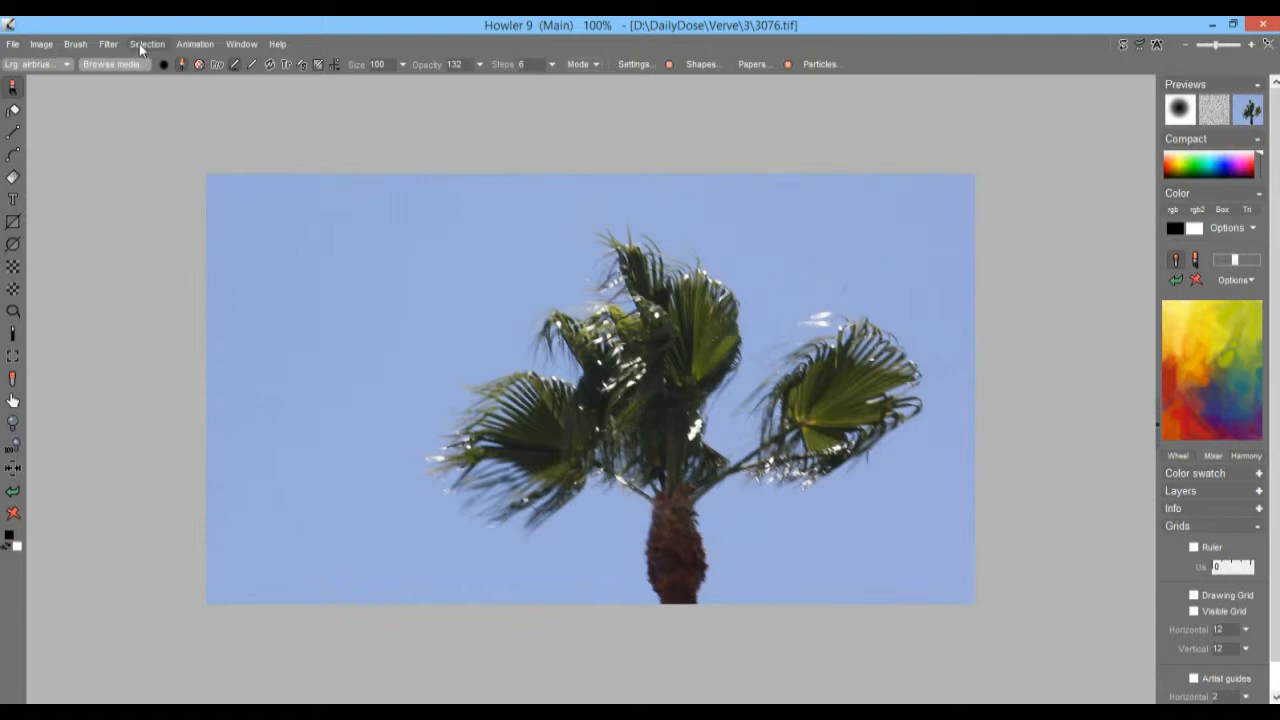
# Mask the light tones with Select by > Lights, then choose Select by > Color key.
pyautogui.click(147, 43)
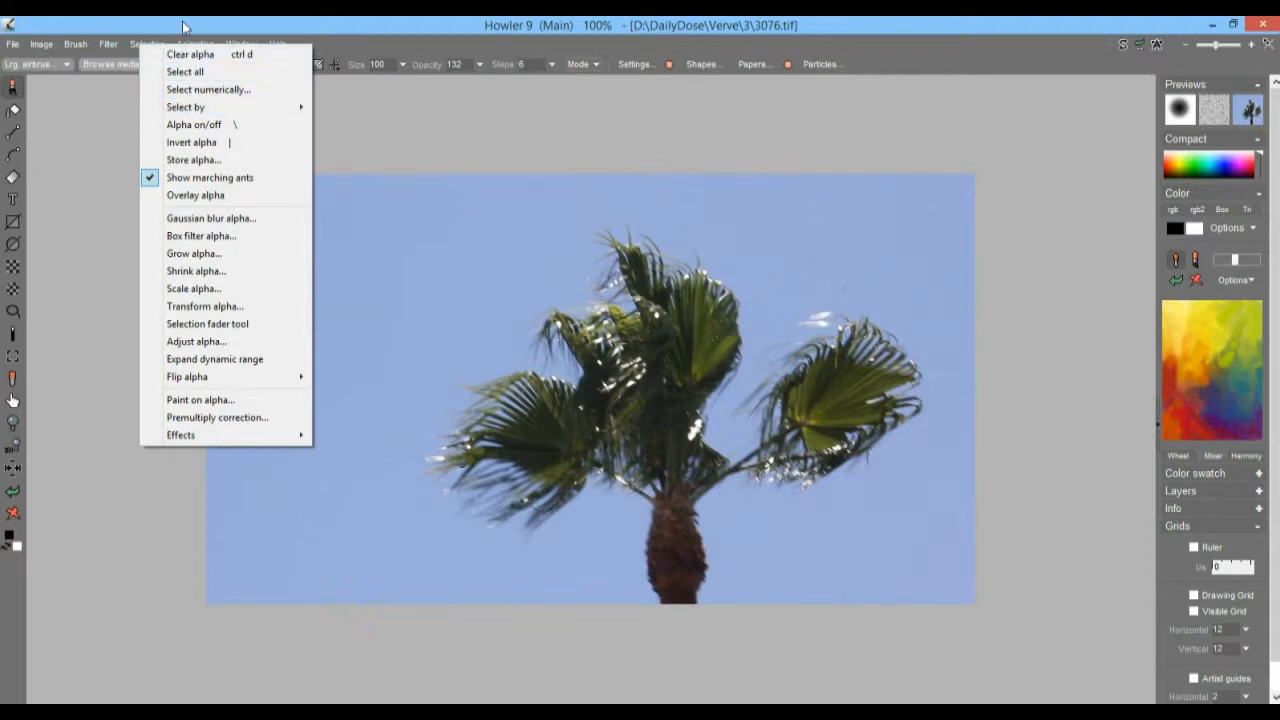
pyautogui.moveTo(214, 86)
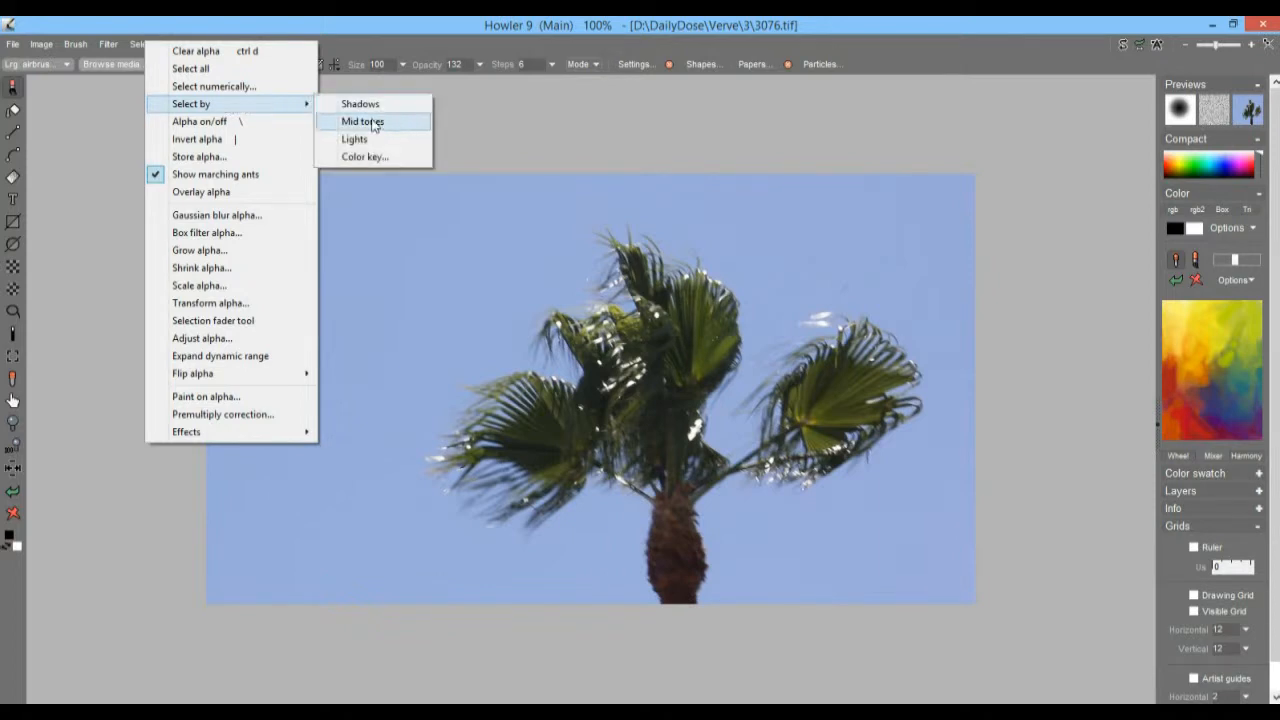
pyautogui.moveTo(370, 161)
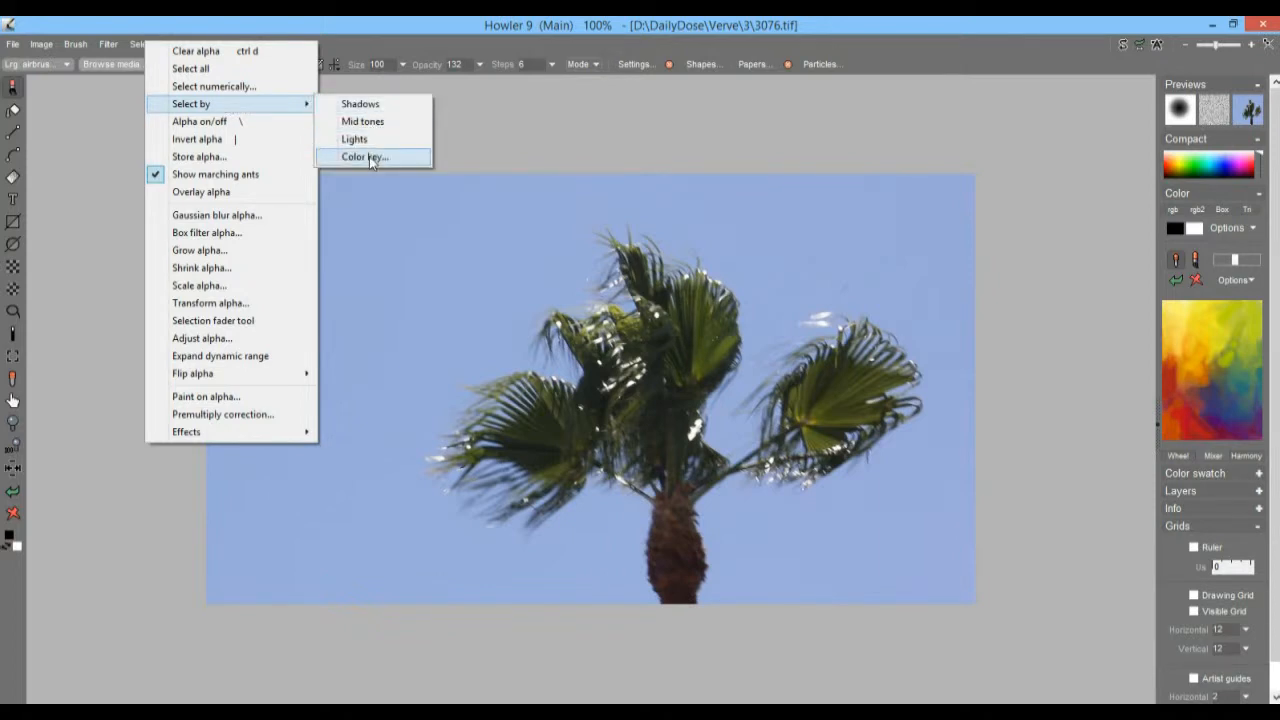
pyautogui.moveTo(373, 139)
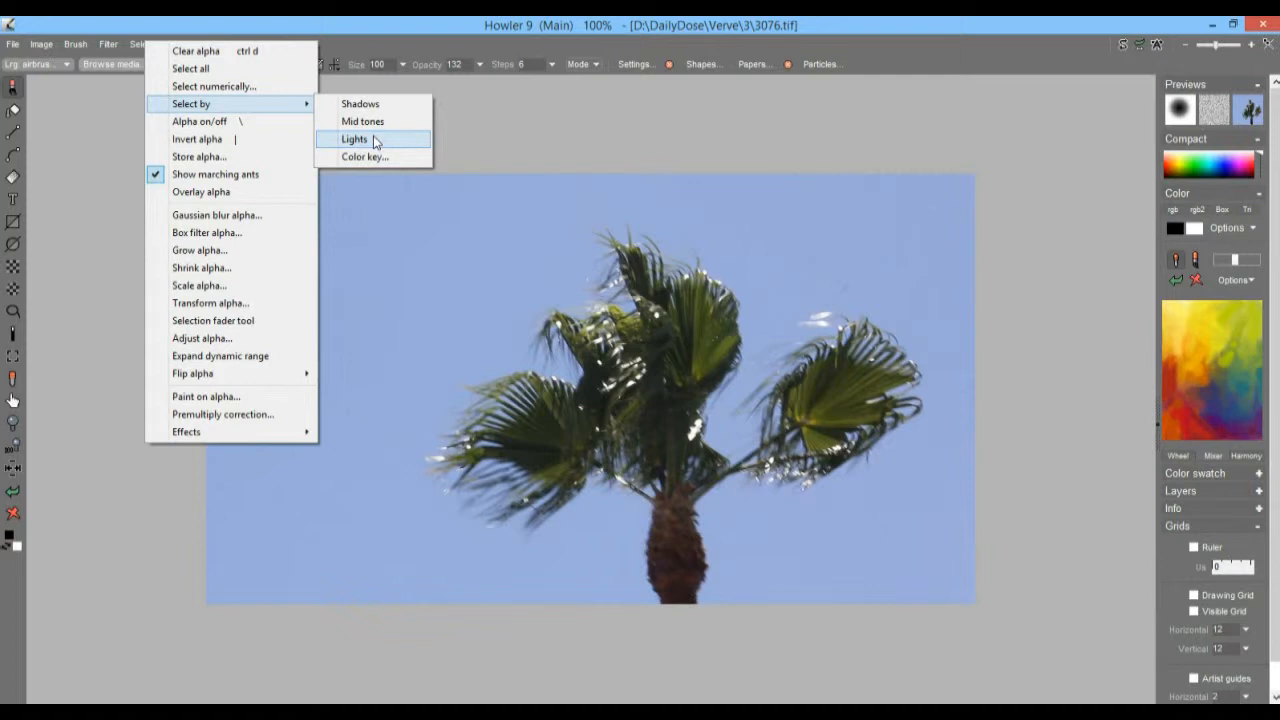
pyautogui.click(354, 139)
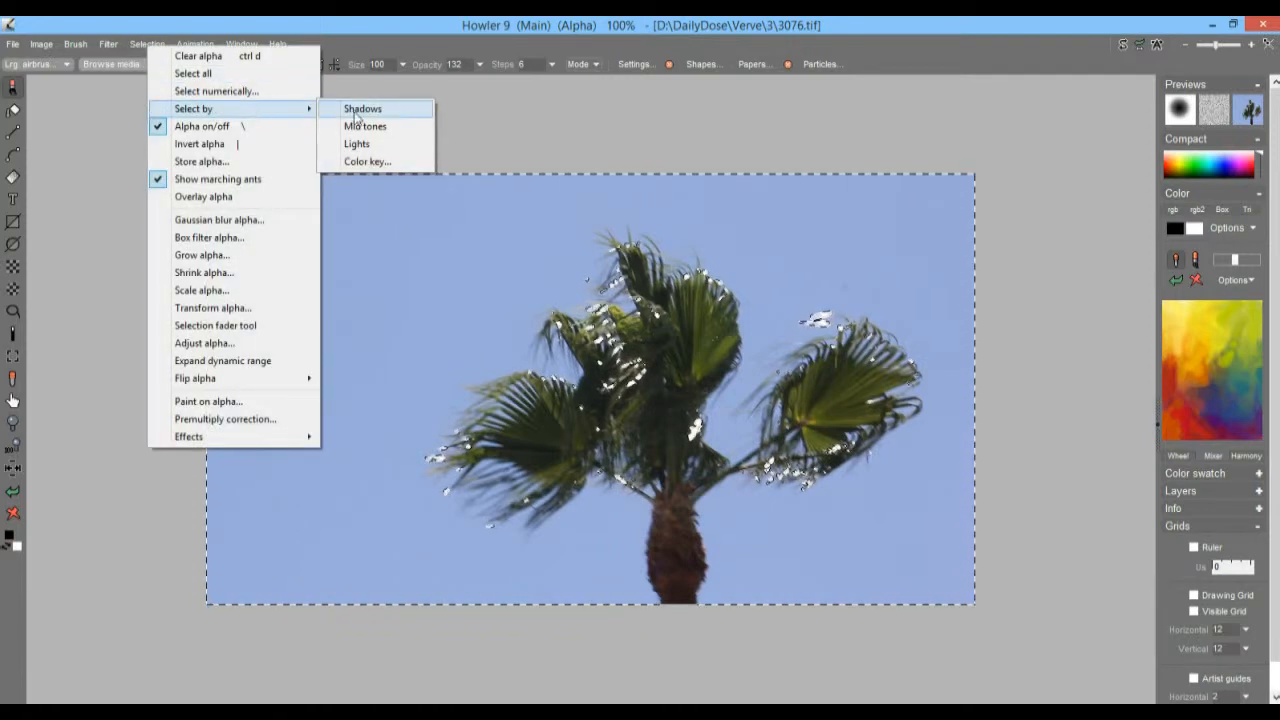
pyautogui.click(367, 161)
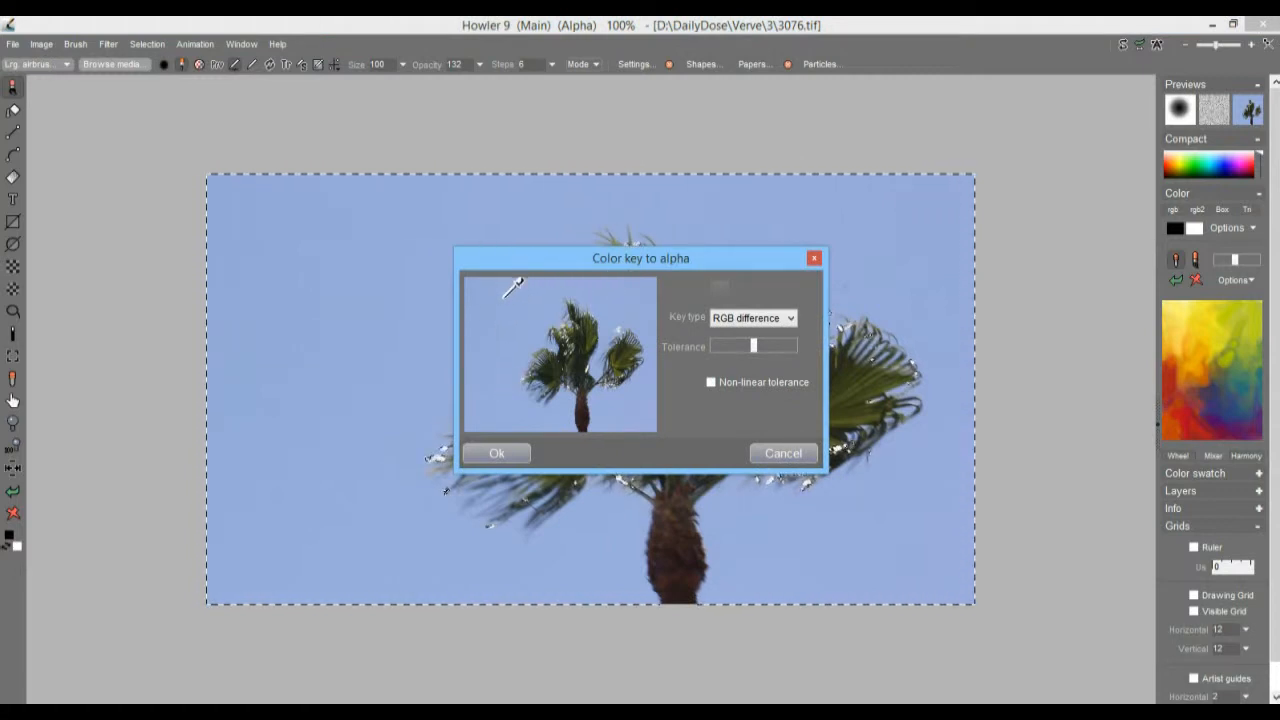
# Sample the blue sky, set Key type to HSV difference and enable Non-linear tolerance.
pyautogui.click(520, 290)
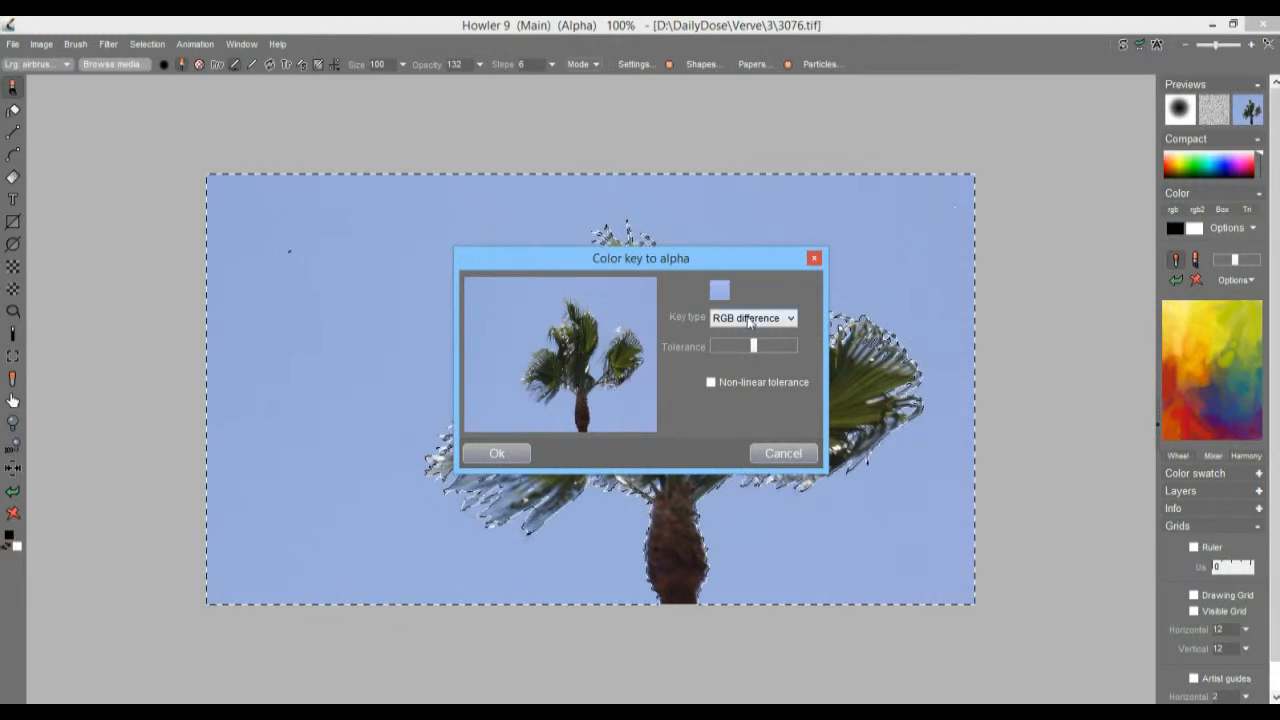
pyautogui.click(789, 317)
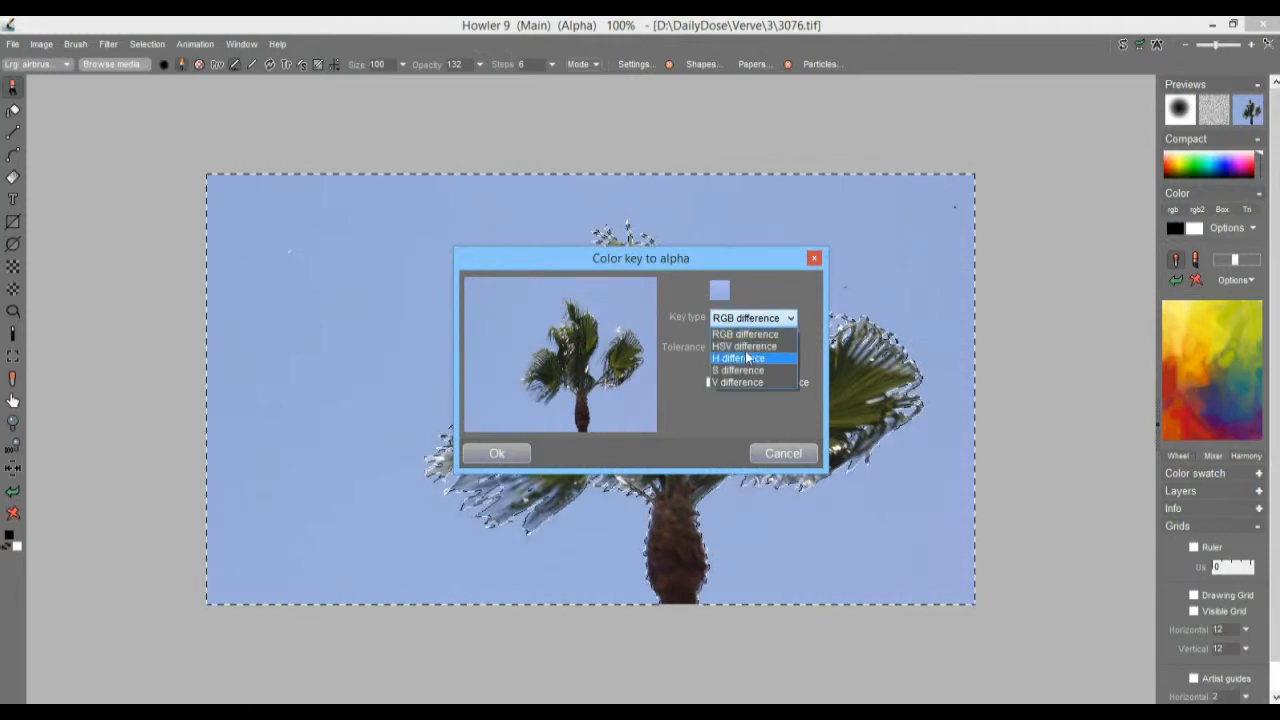
pyautogui.click(745, 345)
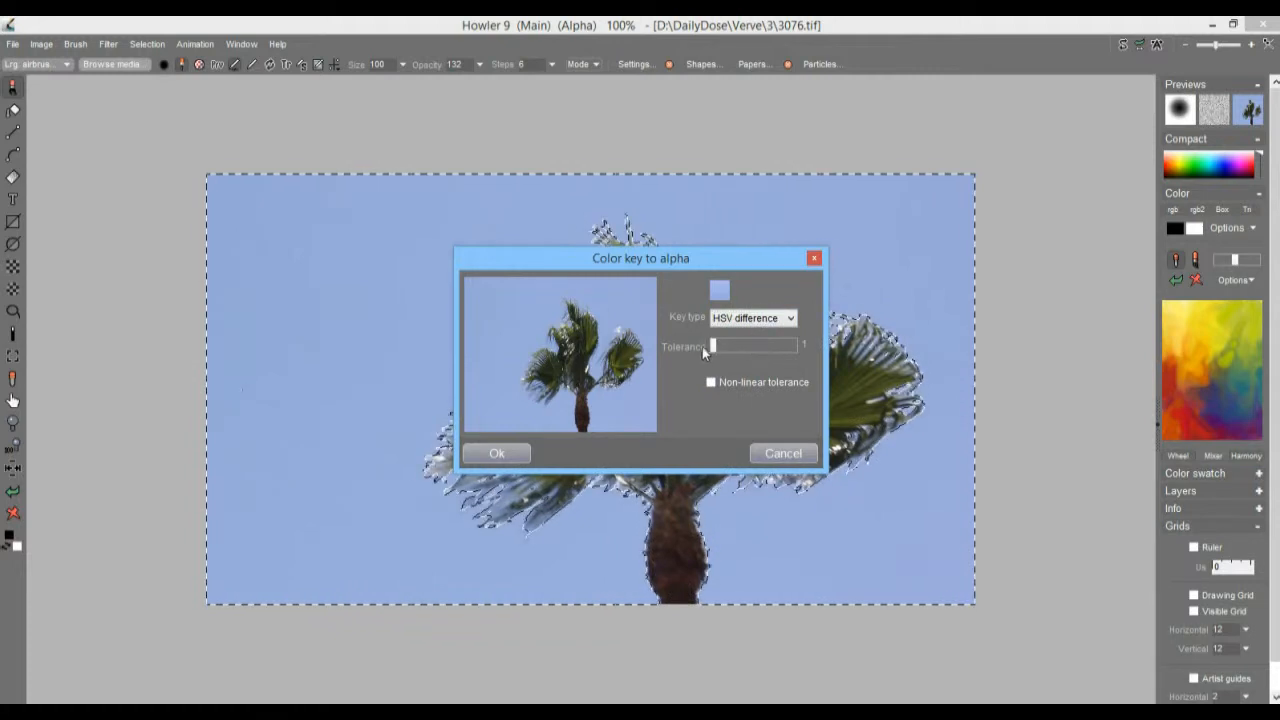
pyautogui.moveTo(712, 345); pyautogui.dragTo(790, 345)
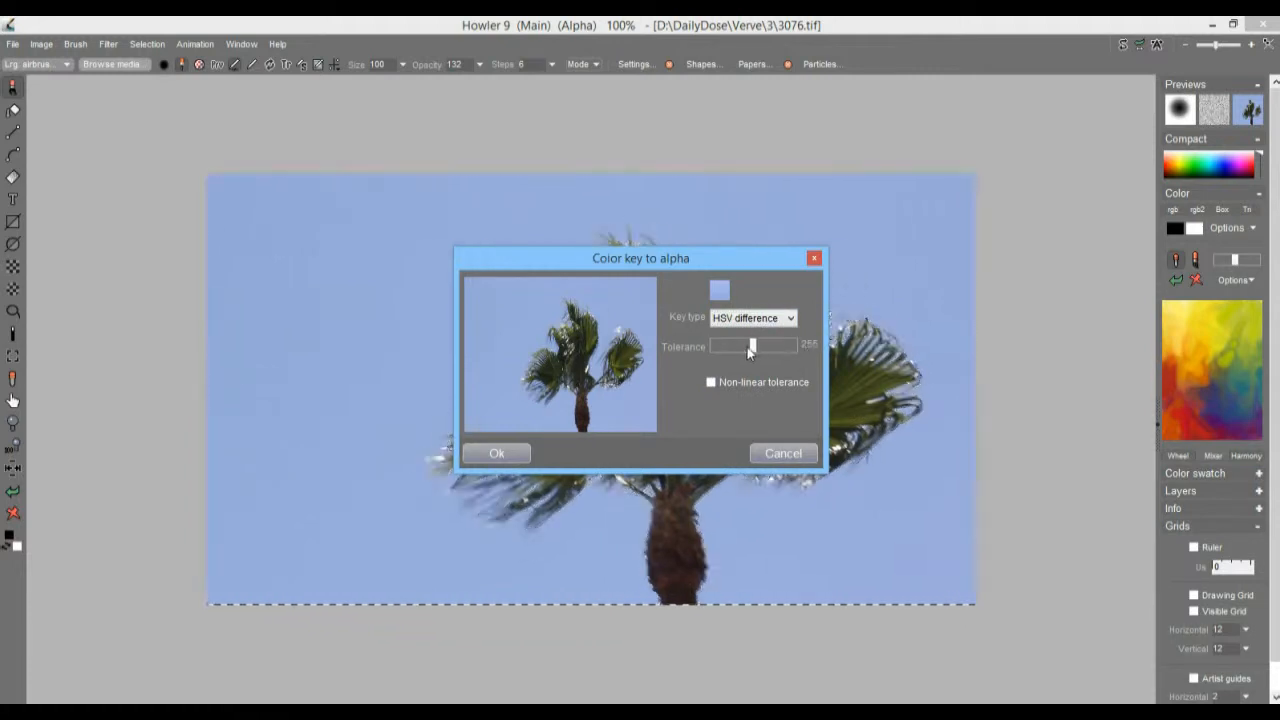
pyautogui.moveTo(753, 345); pyautogui.dragTo(757, 345)
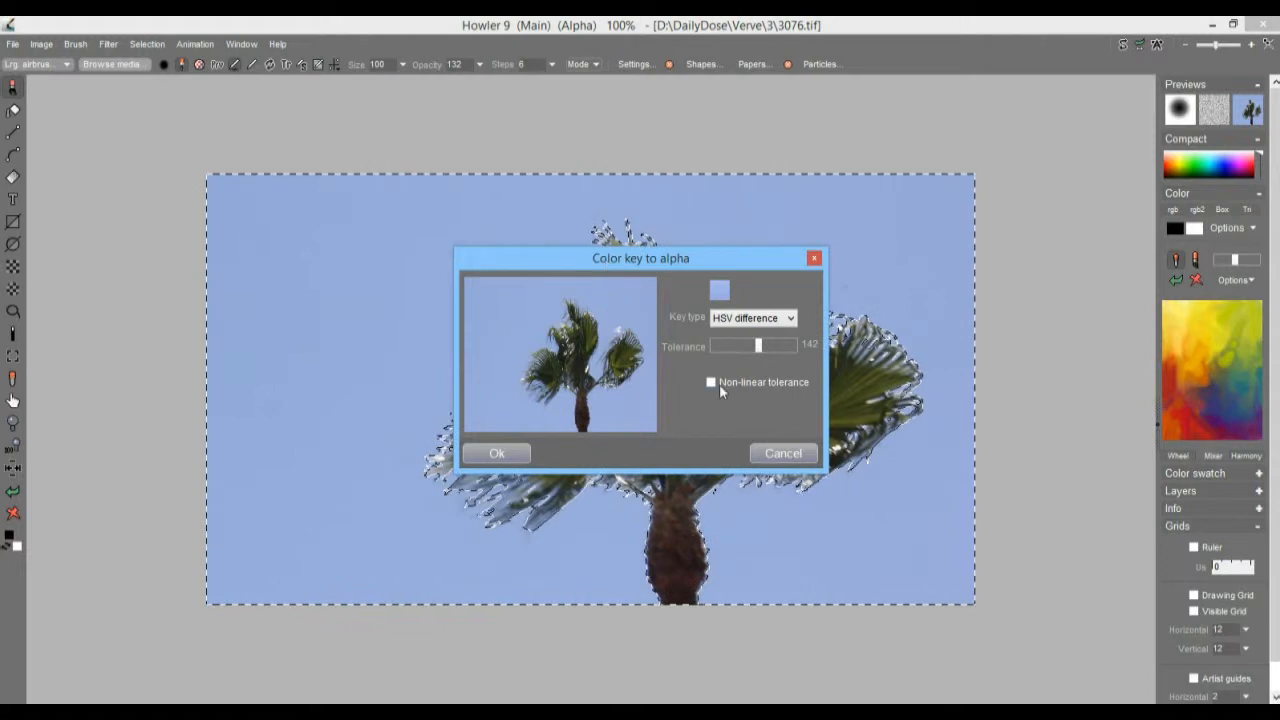
pyautogui.click(710, 382)
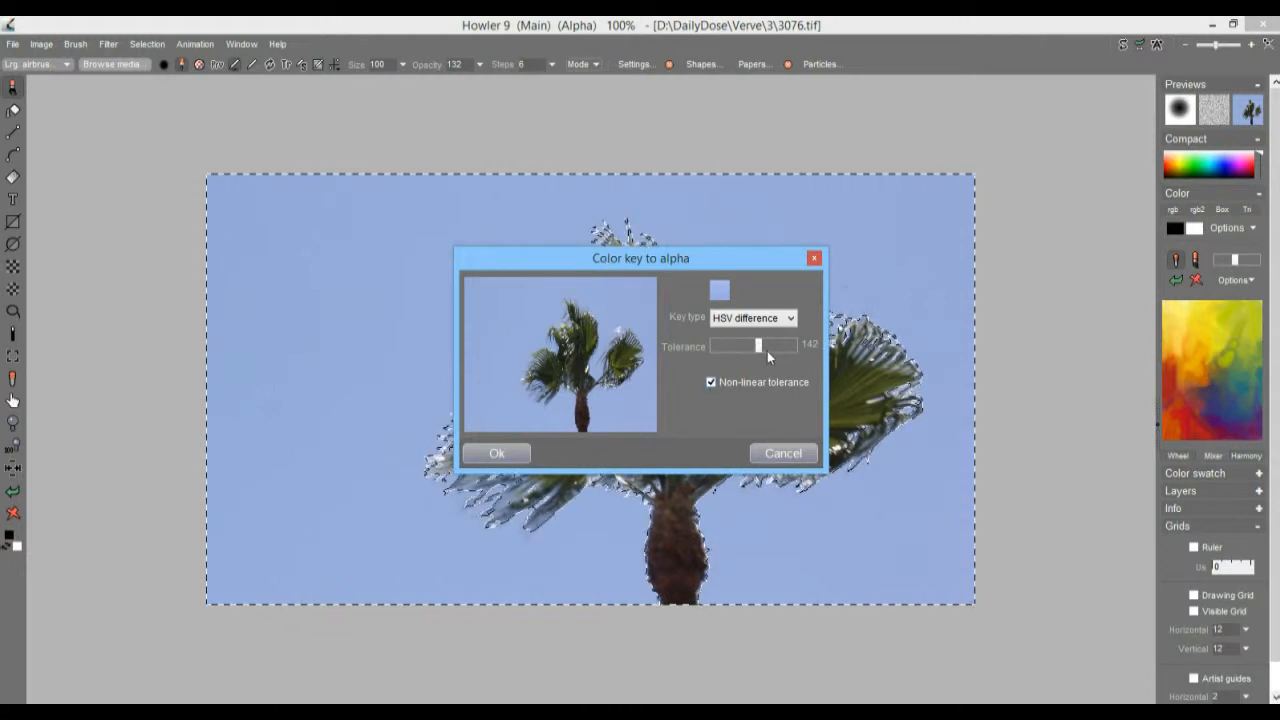
pyautogui.click(752, 317)
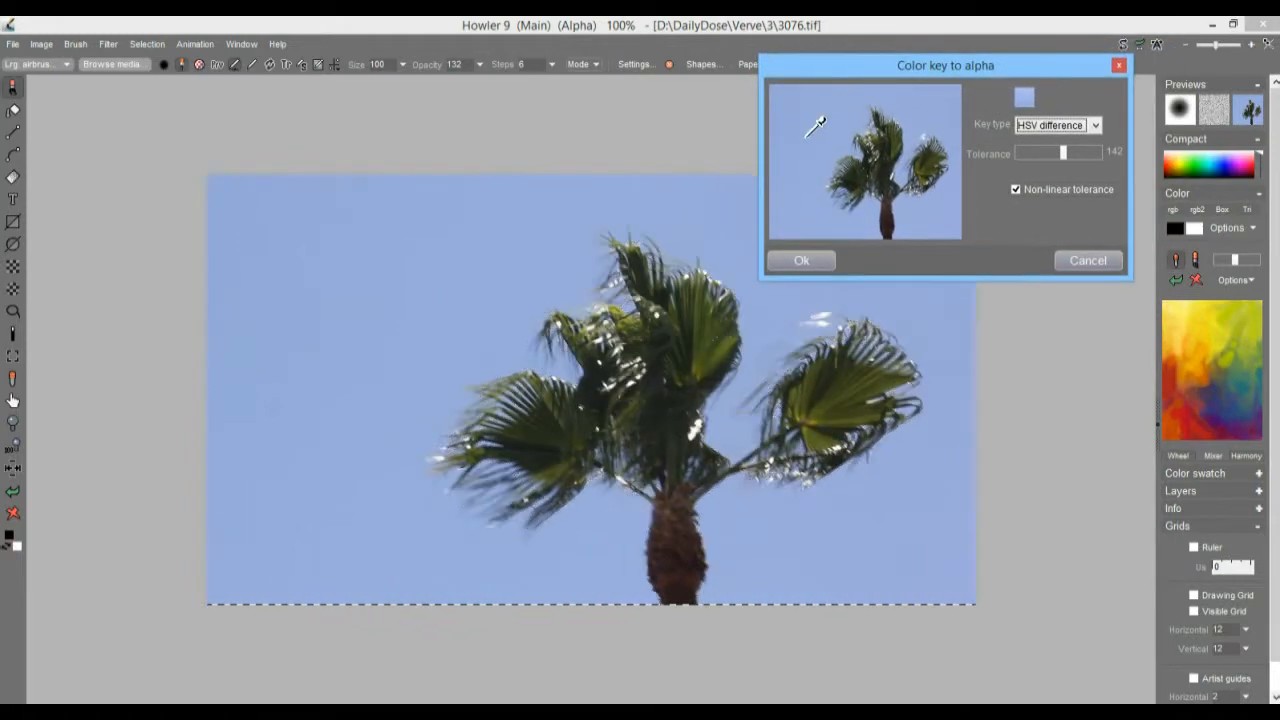
# Resample the sky, raise Tolerance to 237 and apply the colour key.
pyautogui.click(813, 110)
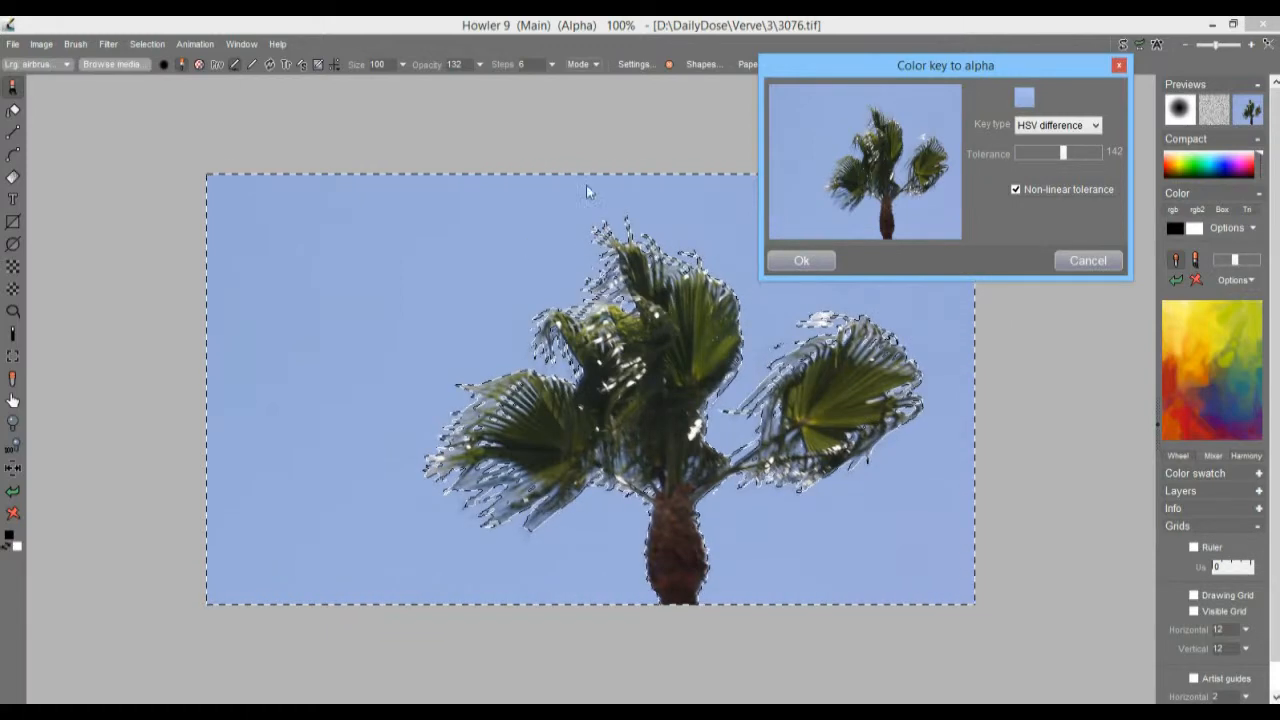
pyautogui.moveTo(1062, 153); pyautogui.dragTo(1058, 153)
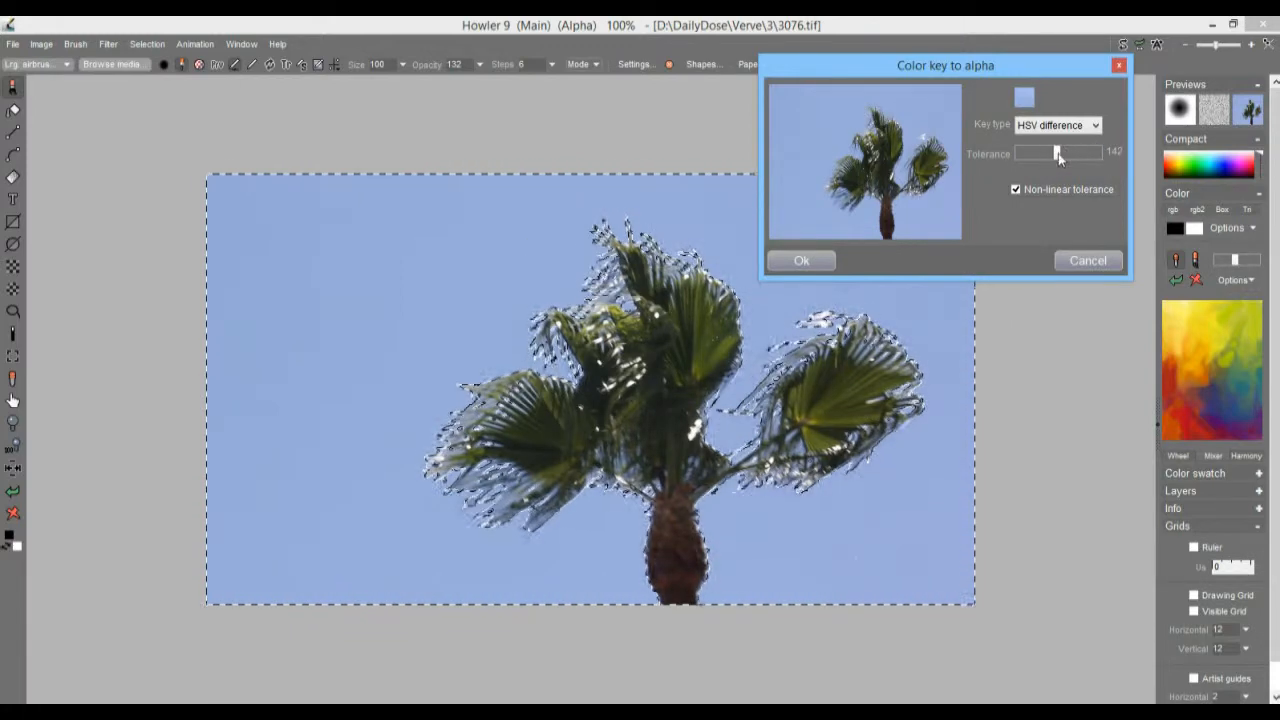
pyautogui.moveTo(1058, 152); pyautogui.dragTo(1094, 152)
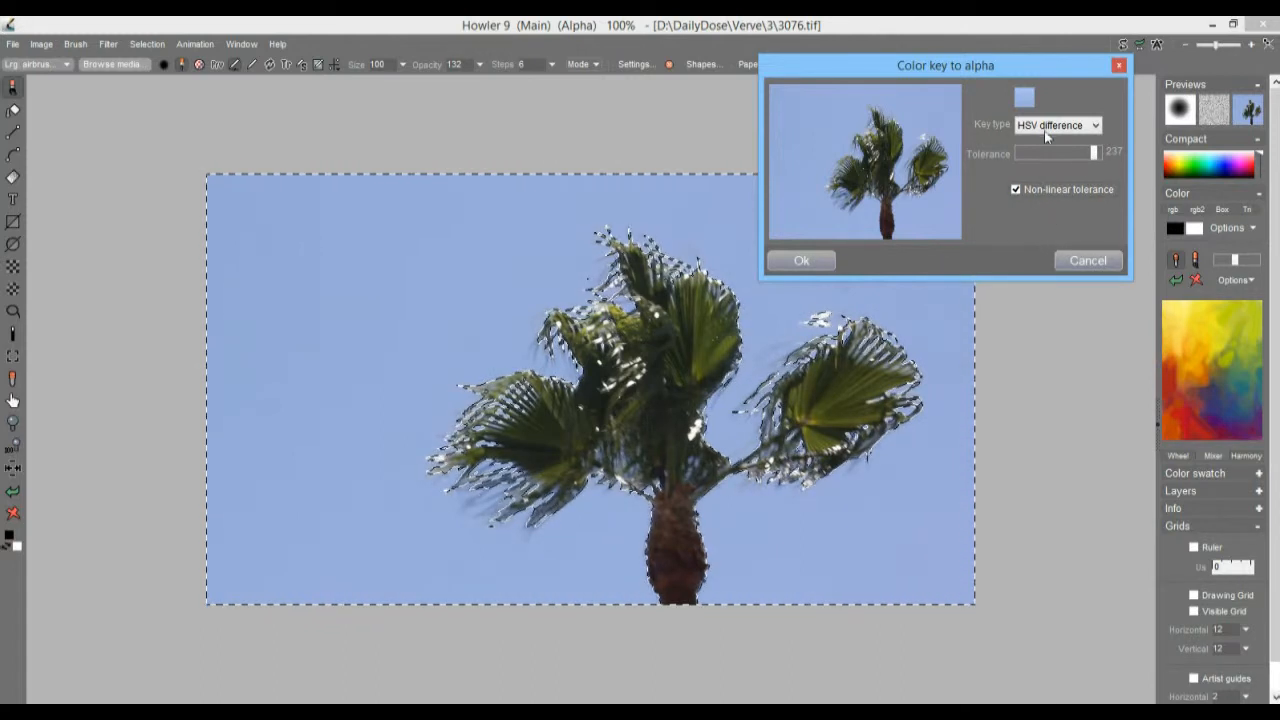
pyautogui.click(801, 260)
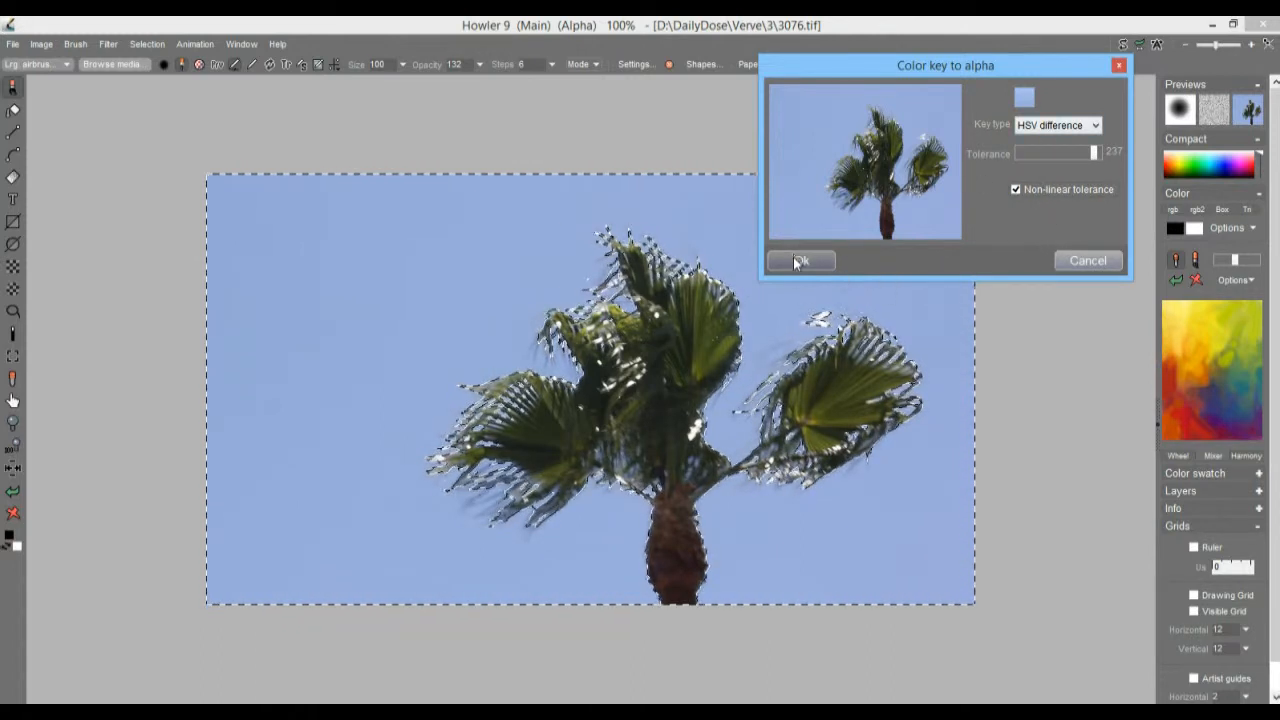
pyautogui.click(801, 261)
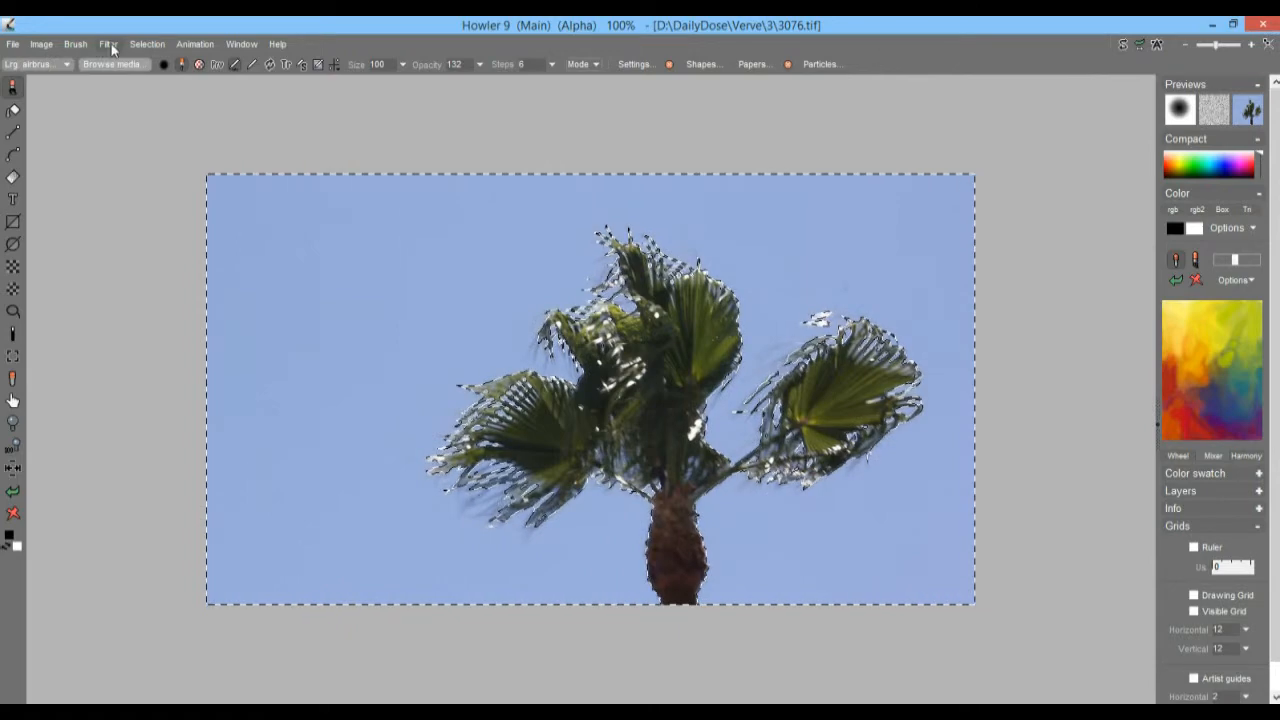
pyautogui.click(146, 43)
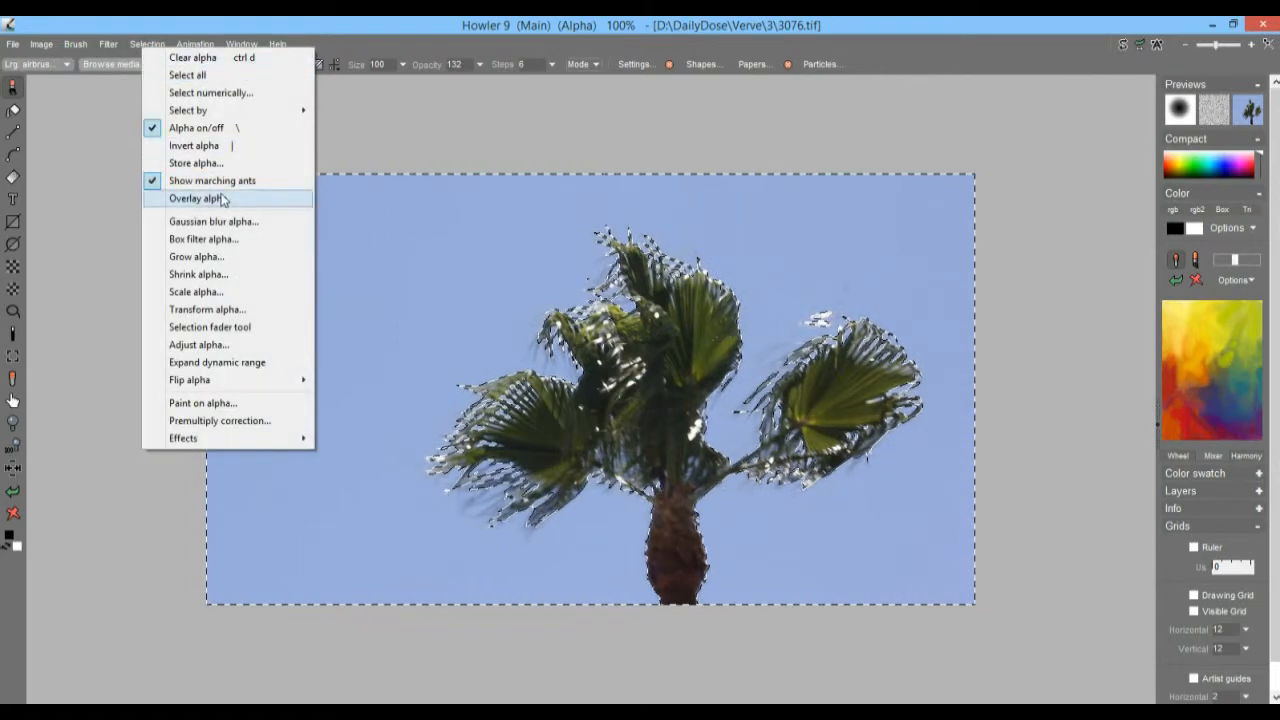
pyautogui.click(196, 198)
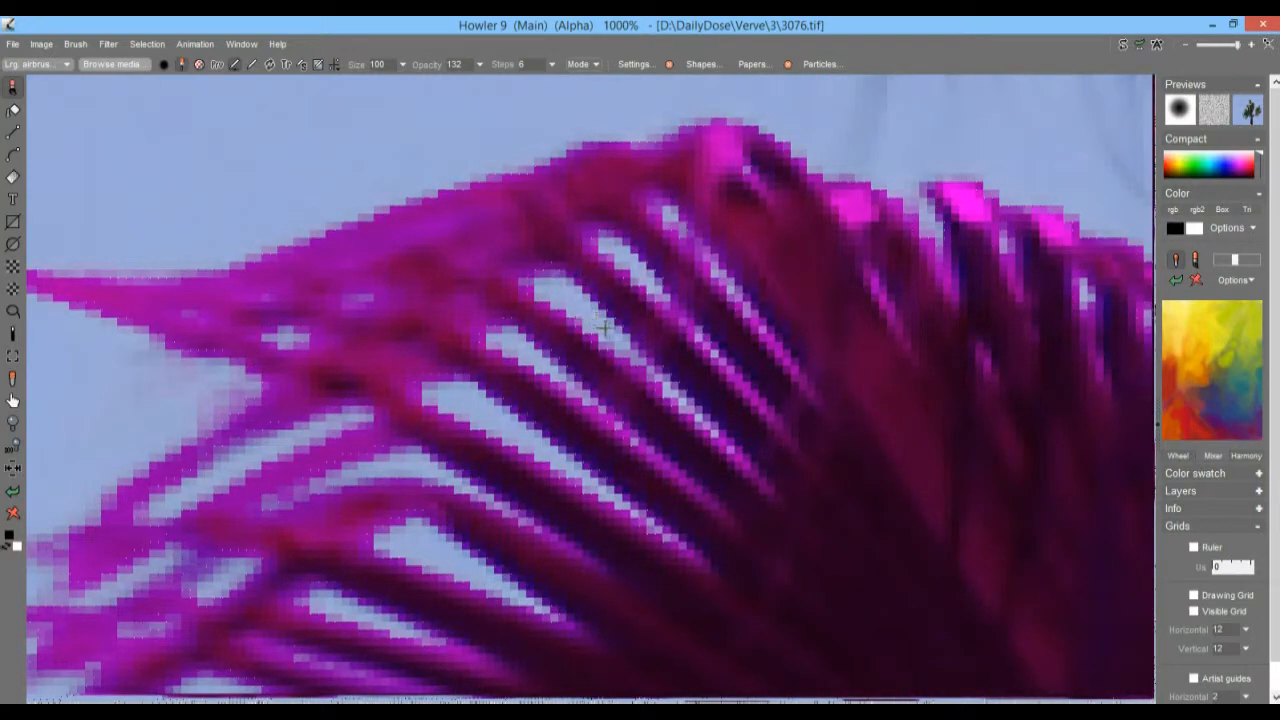
pyautogui.moveTo(870, 395)
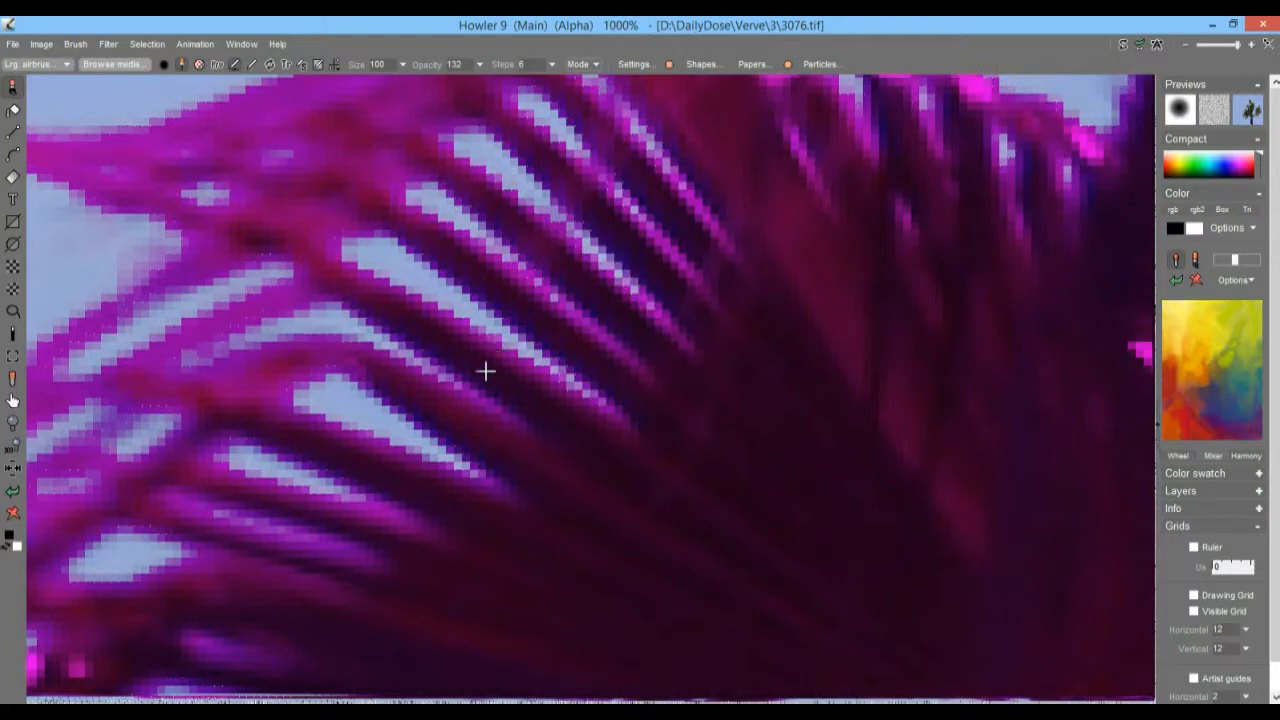
pyautogui.moveTo(500, 318)
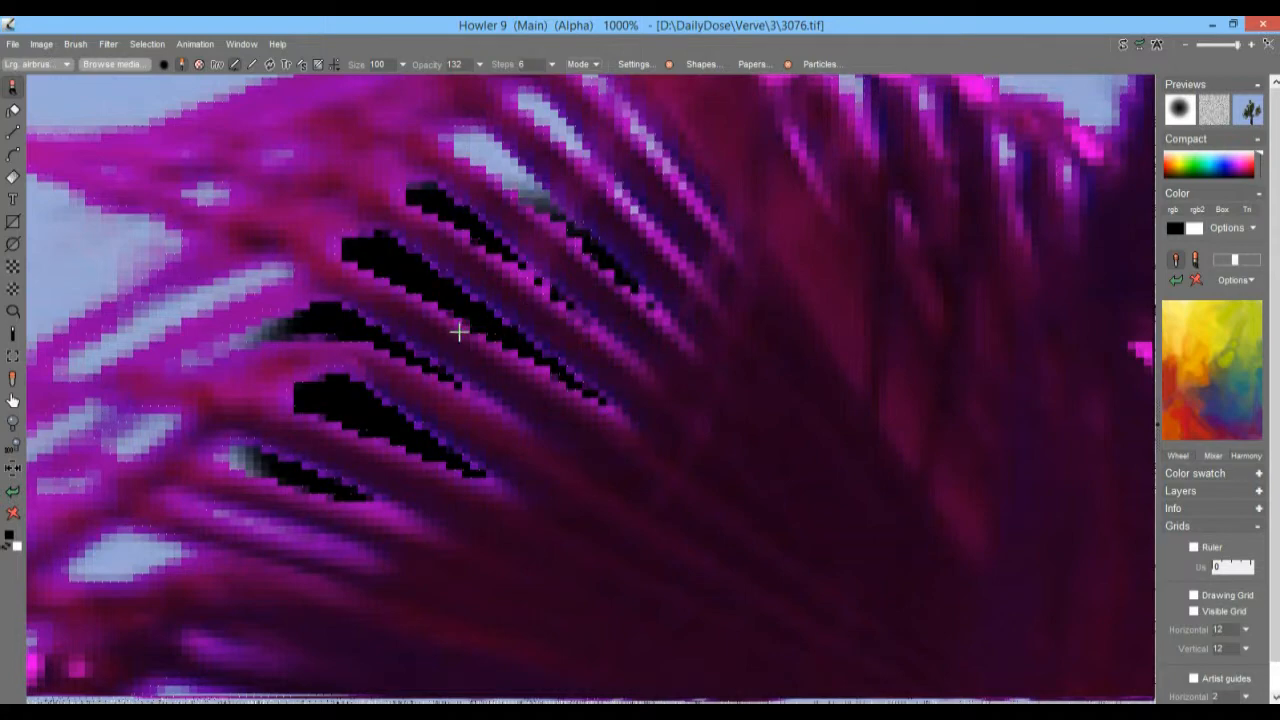
pyautogui.moveTo(460, 330); pyautogui.dragTo(490, 278)
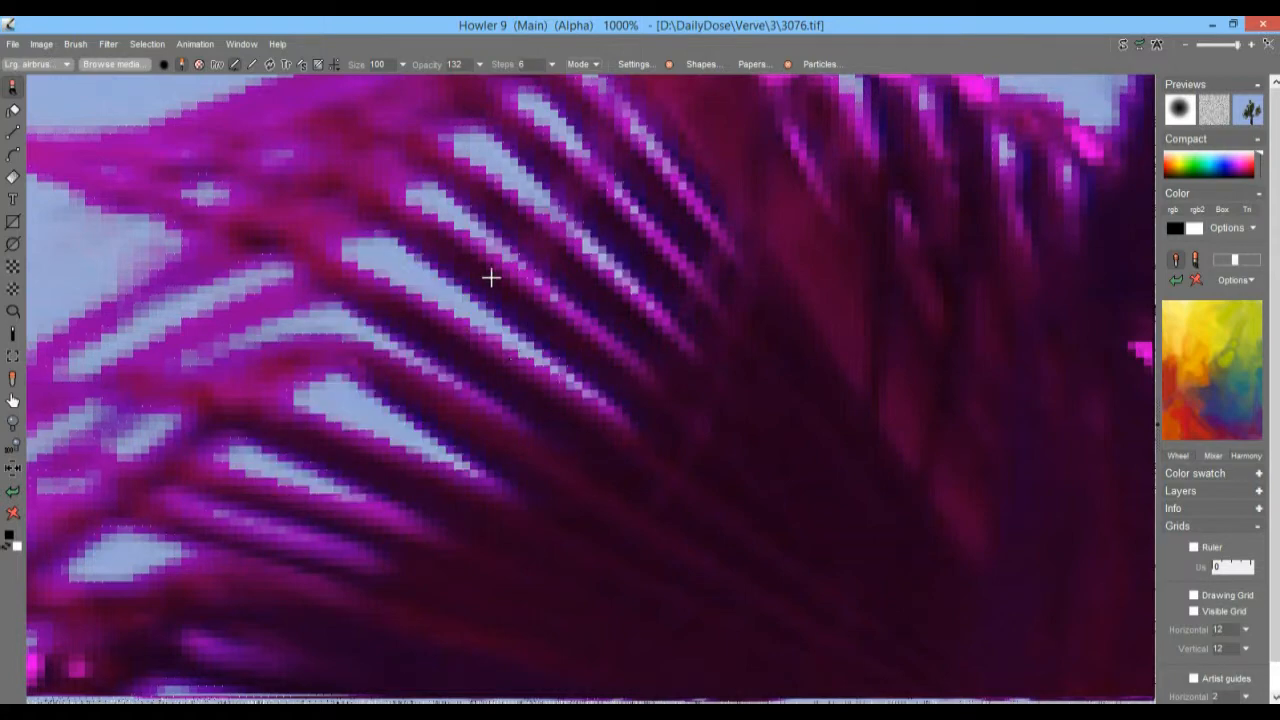
pyautogui.moveTo(108, 48)
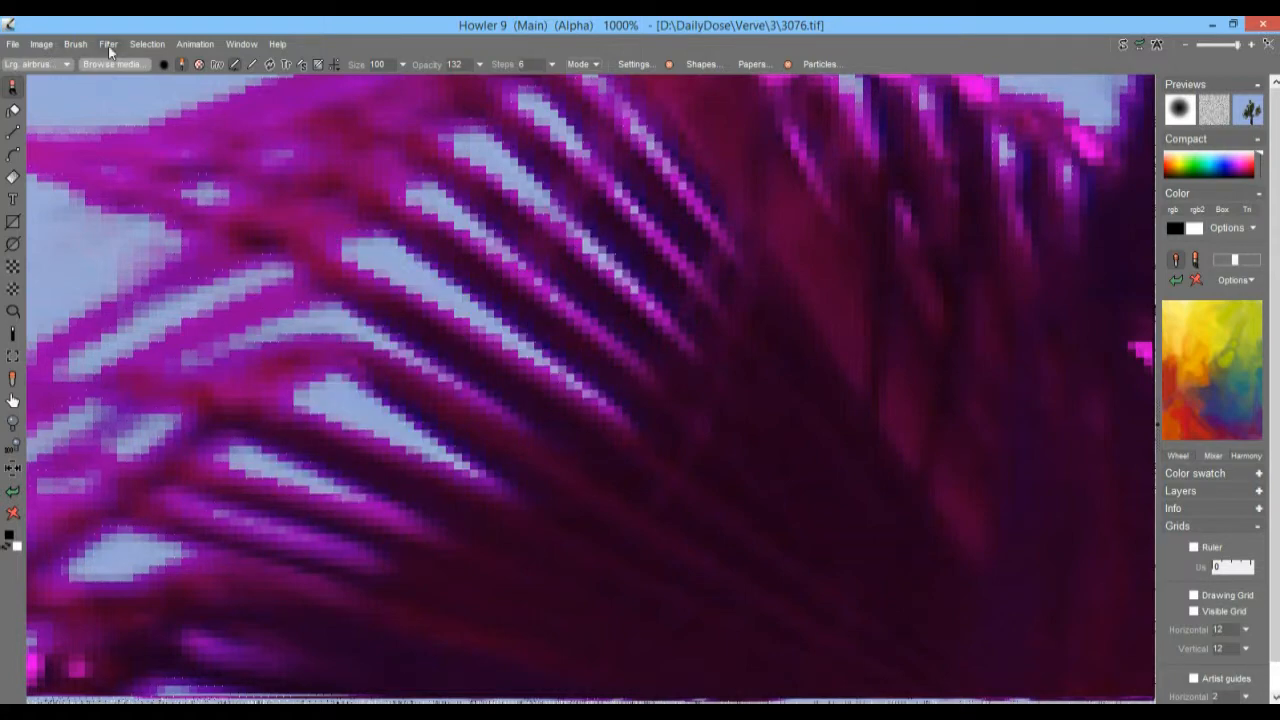
# Apply Filter > Grow alpha with size 1 to the sky mask.
pyautogui.click(146, 44)
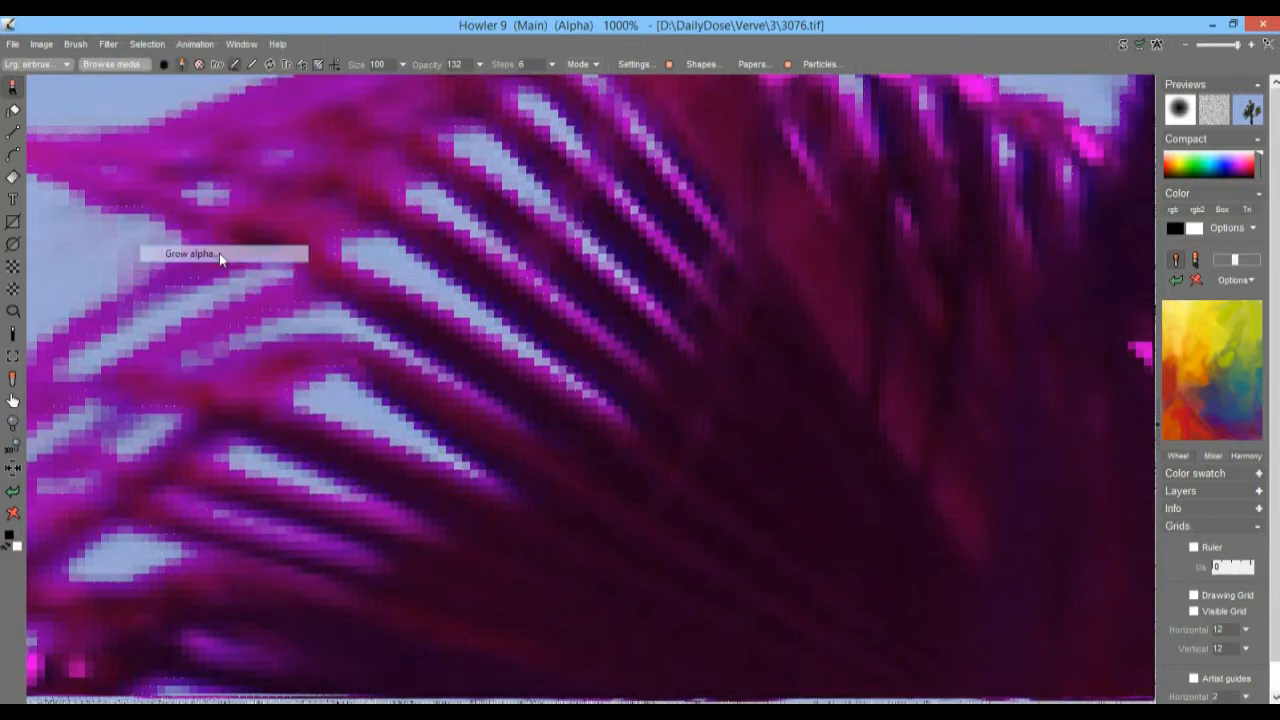
pyautogui.click(189, 253)
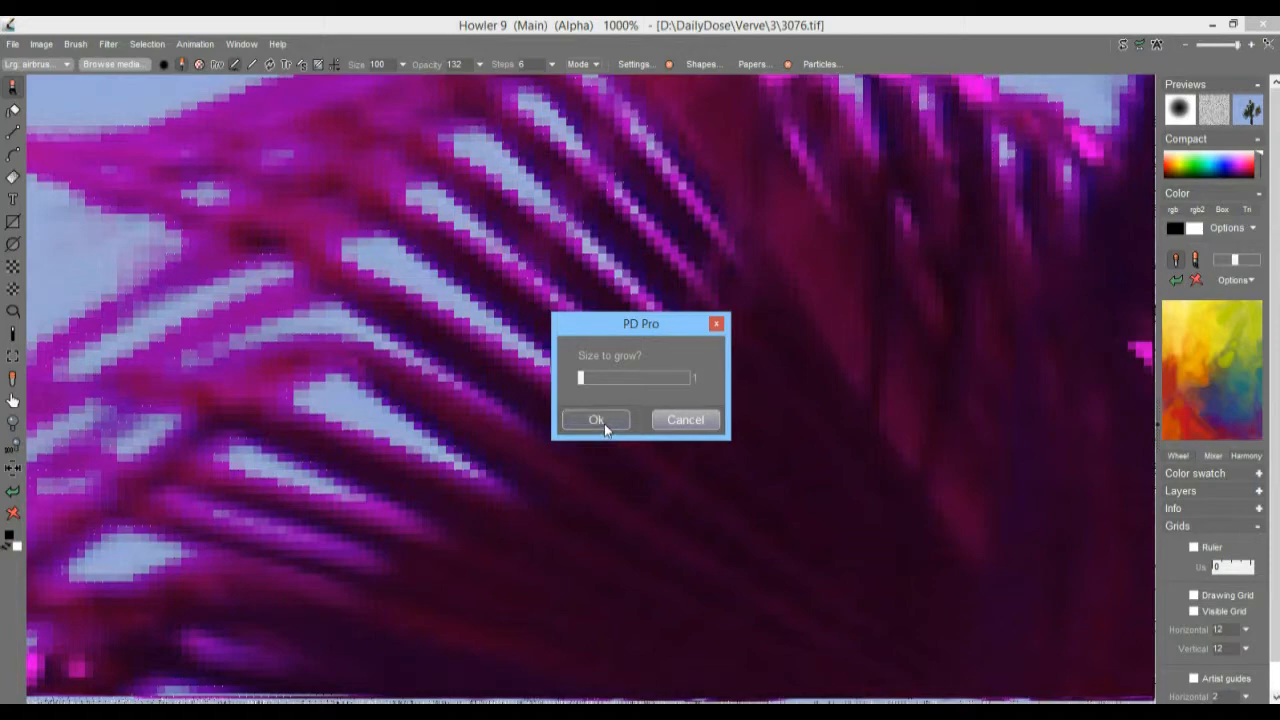
pyautogui.click(596, 419)
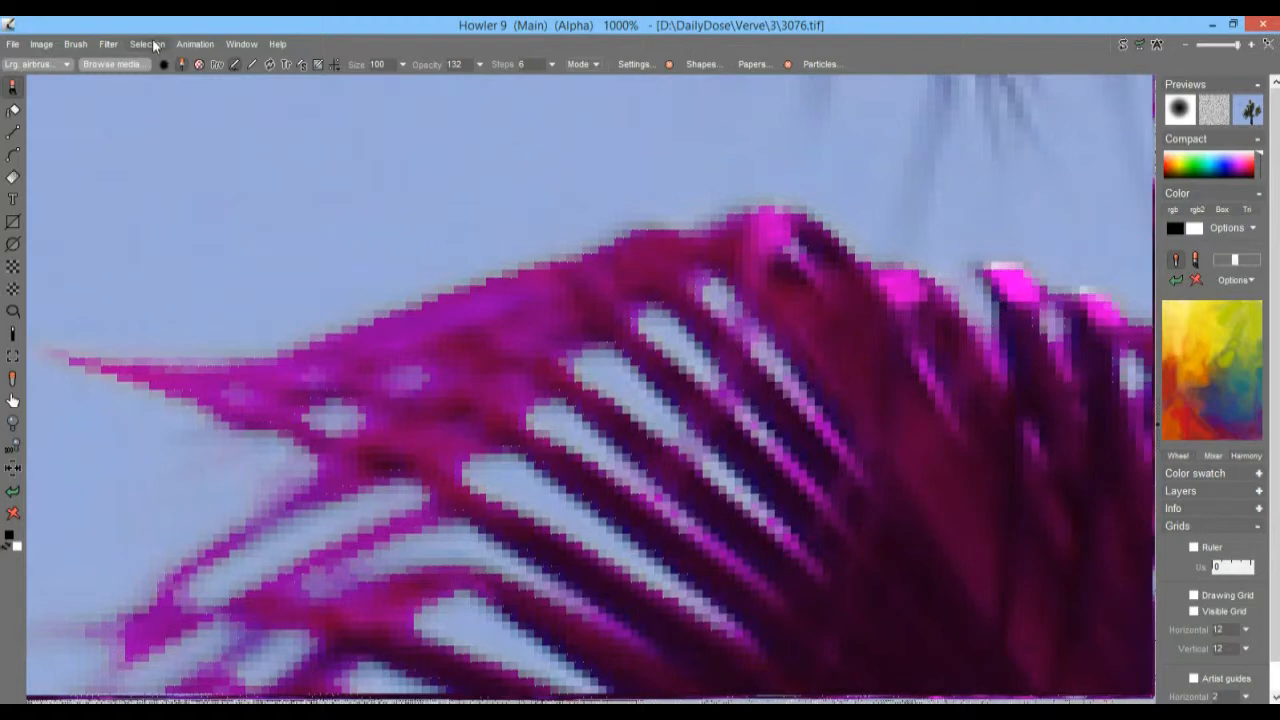
# In Selection > Adjust alpha, tune the Value, Brightness and Contrast sliders.
pyautogui.click(144, 43)
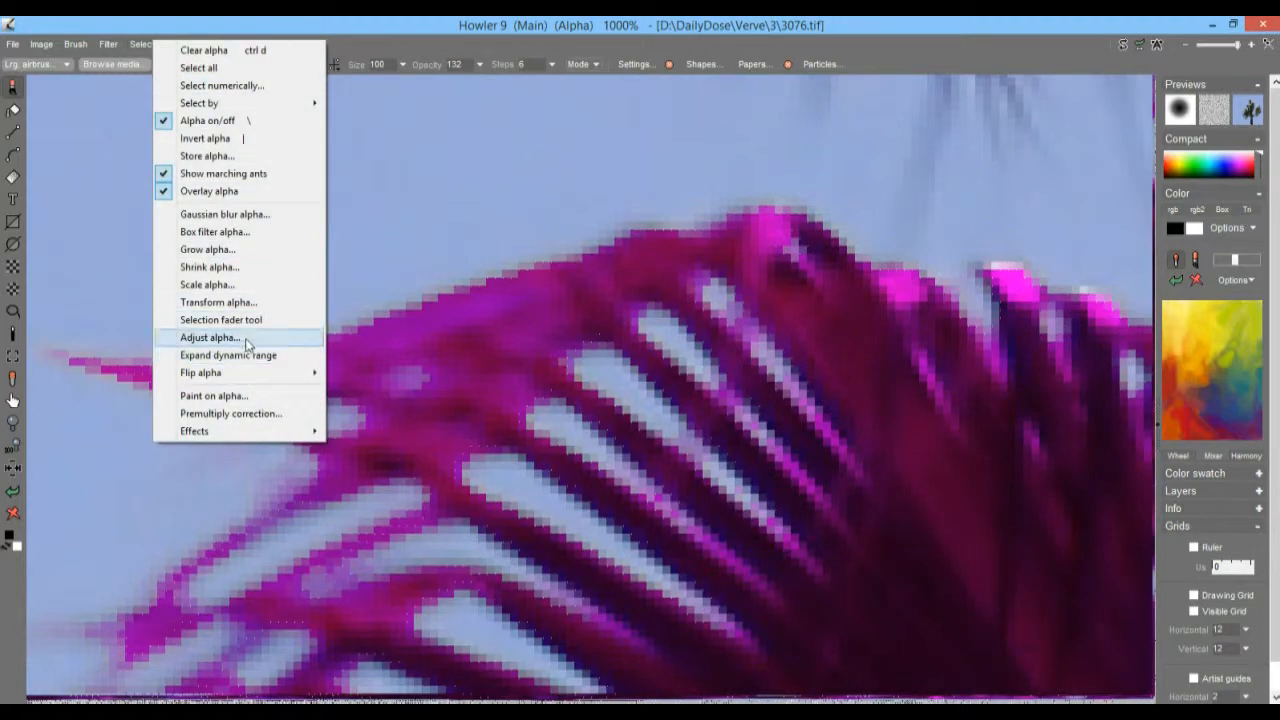
pyautogui.click(210, 337)
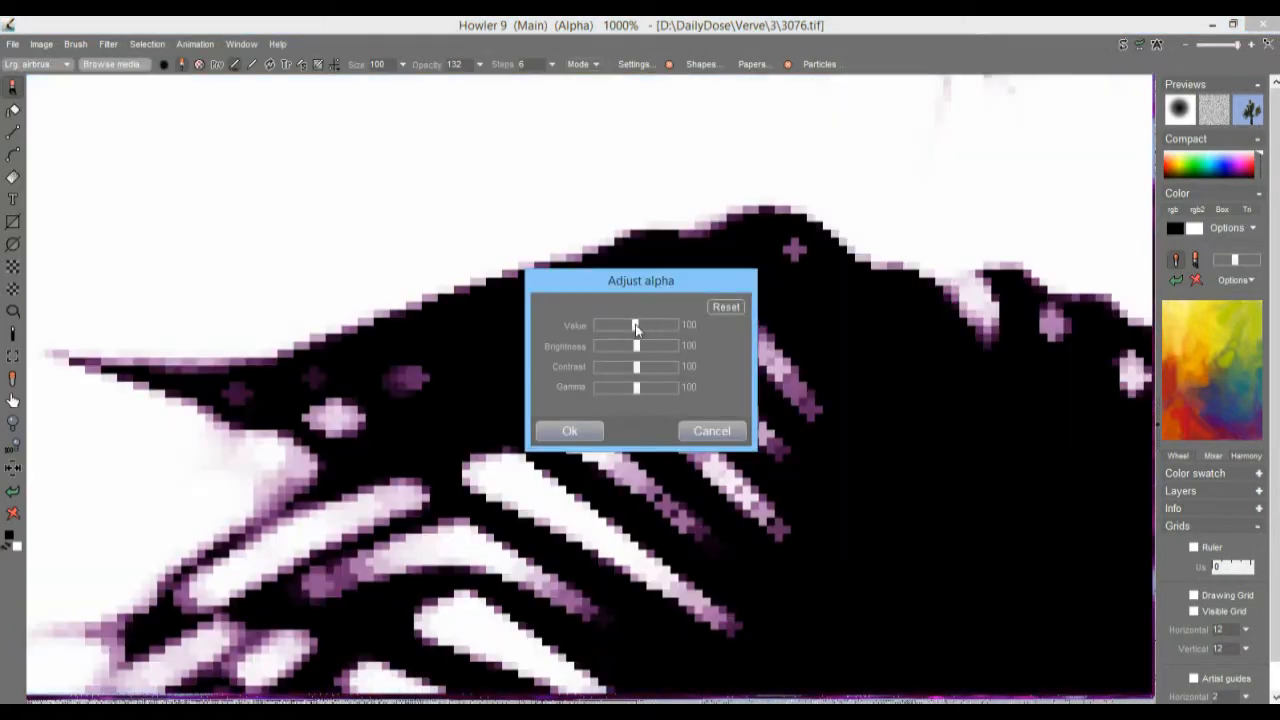
pyautogui.moveTo(636, 325); pyautogui.dragTo(673, 325)
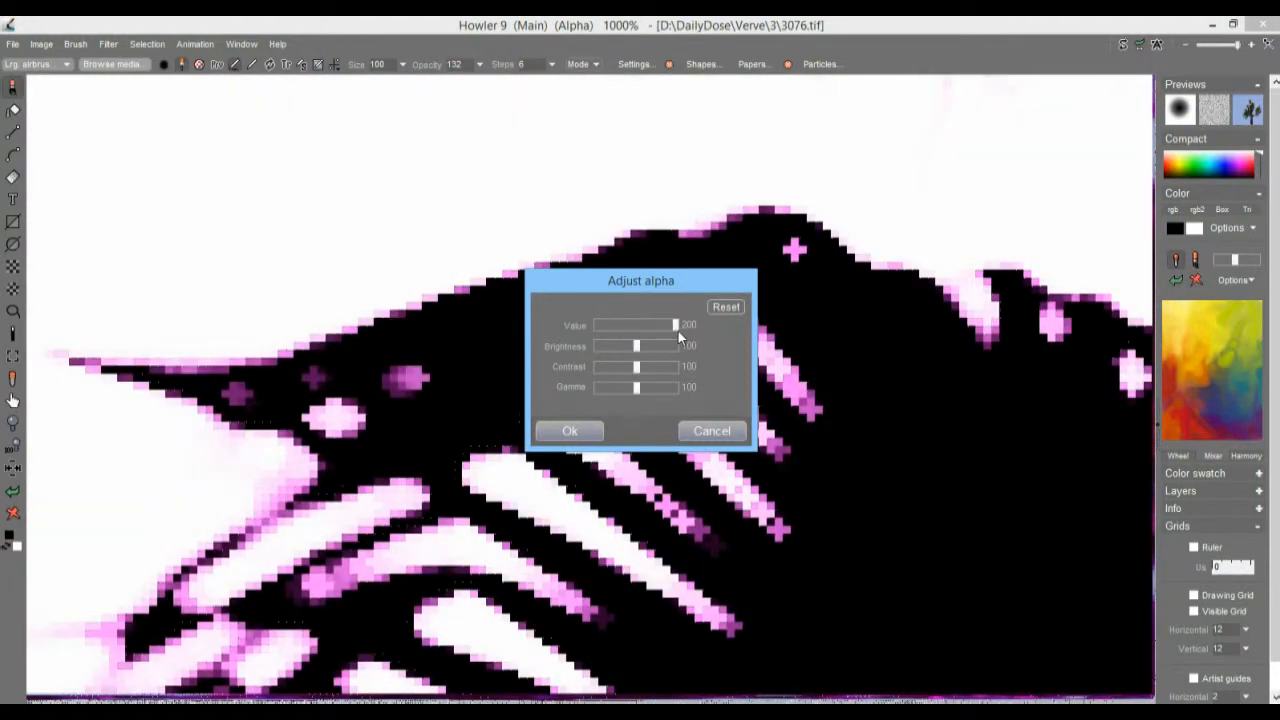
pyautogui.moveTo(673, 324); pyautogui.dragTo(643, 324)
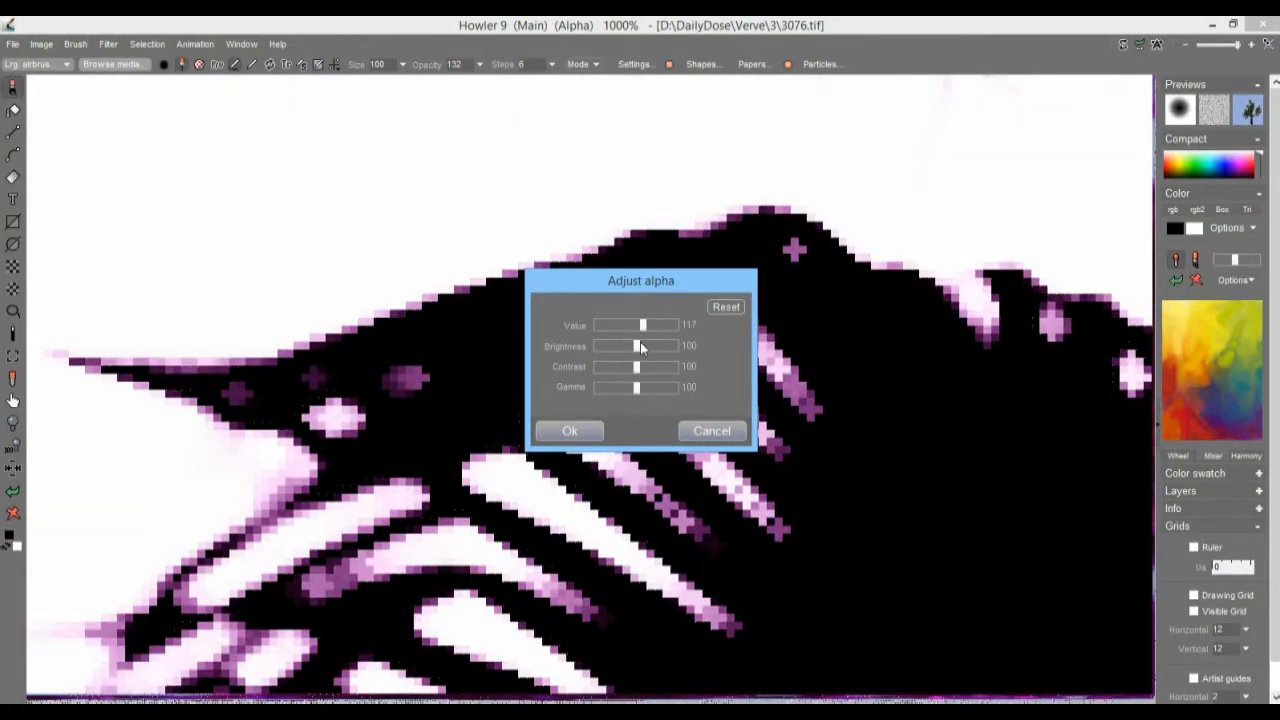
pyautogui.moveTo(637, 345); pyautogui.dragTo(628, 345)
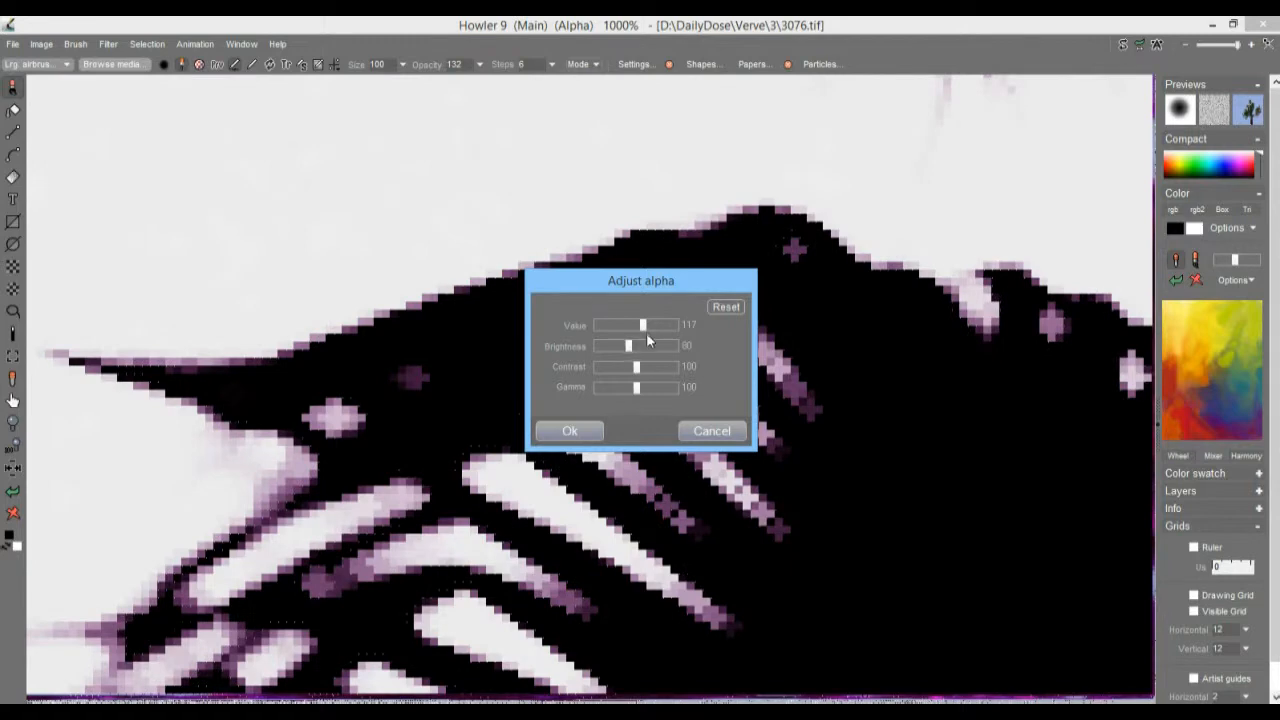
pyautogui.moveTo(643, 325); pyautogui.dragTo(668, 325)
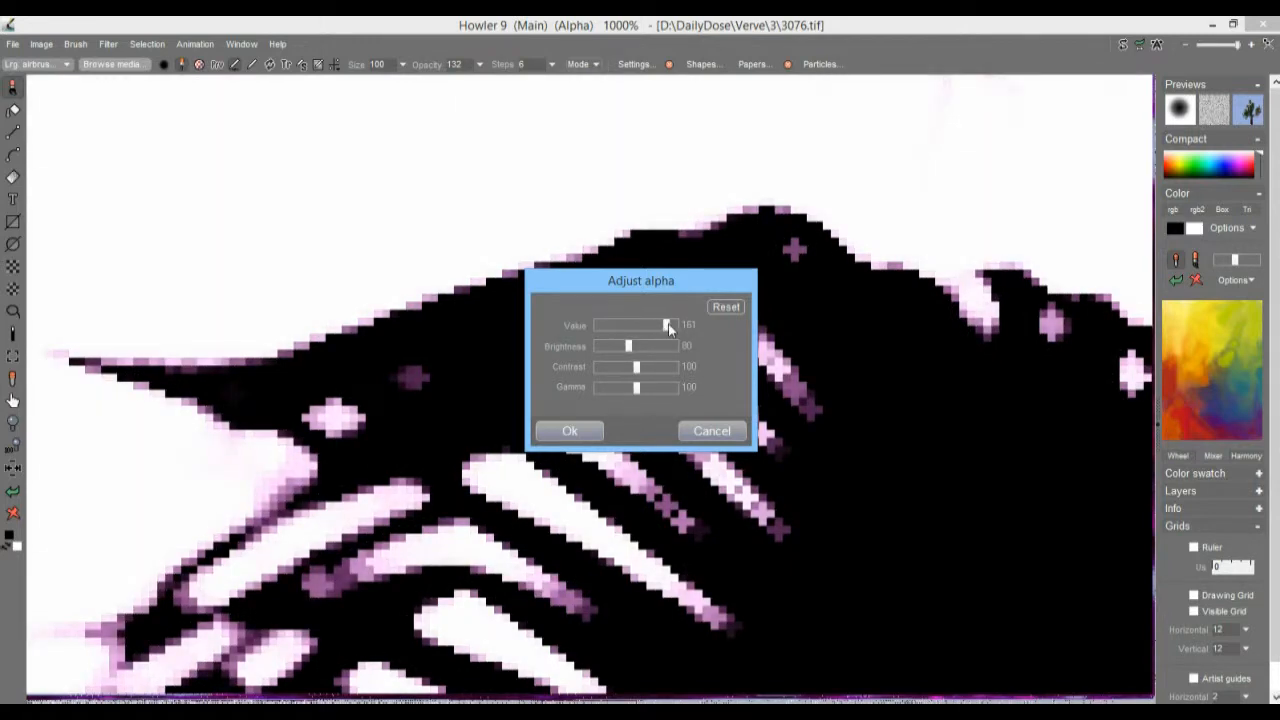
pyautogui.moveTo(655, 325); pyautogui.dragTo(668, 325)
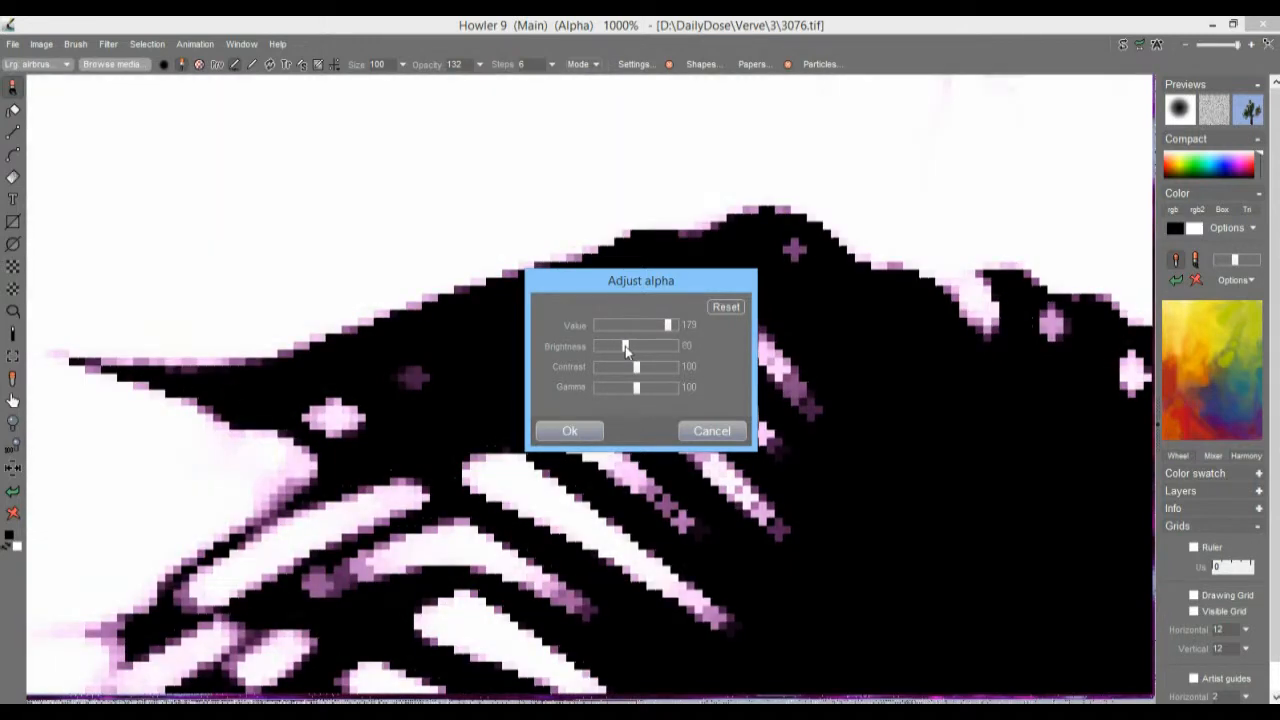
pyautogui.moveTo(625, 345); pyautogui.dragTo(633, 345)
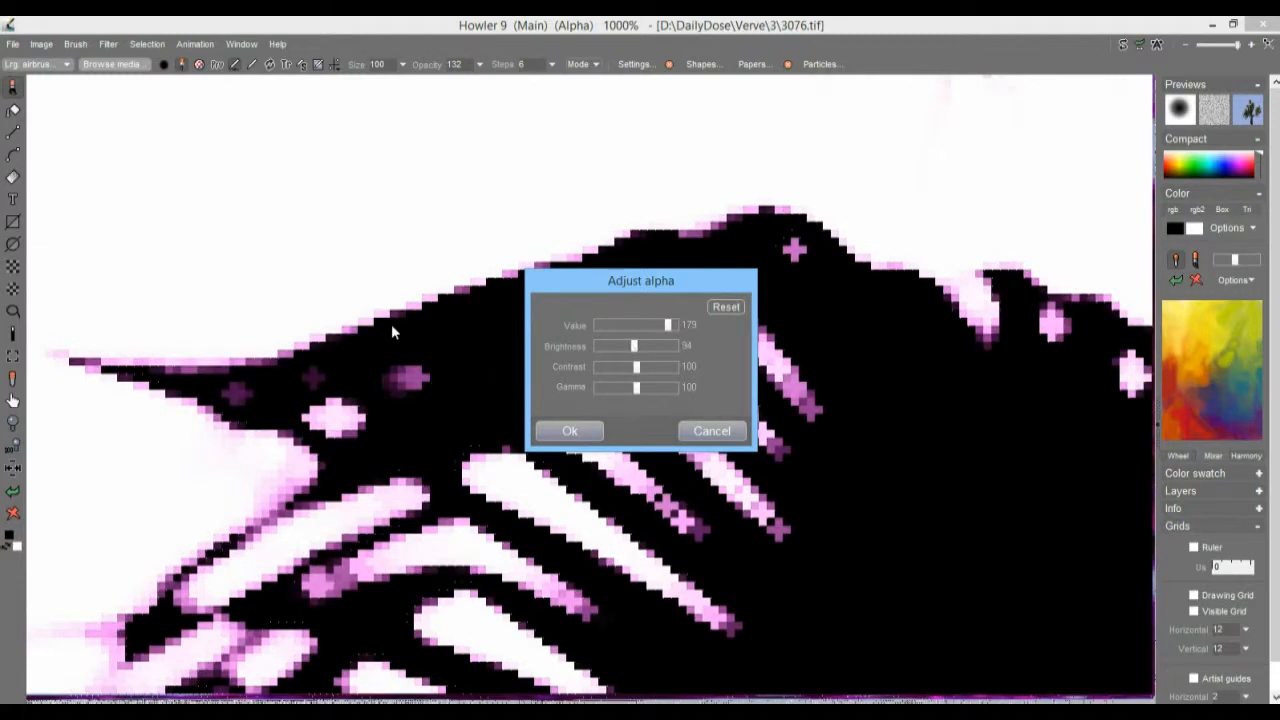
pyautogui.moveTo(633, 346); pyautogui.dragTo(629, 346)
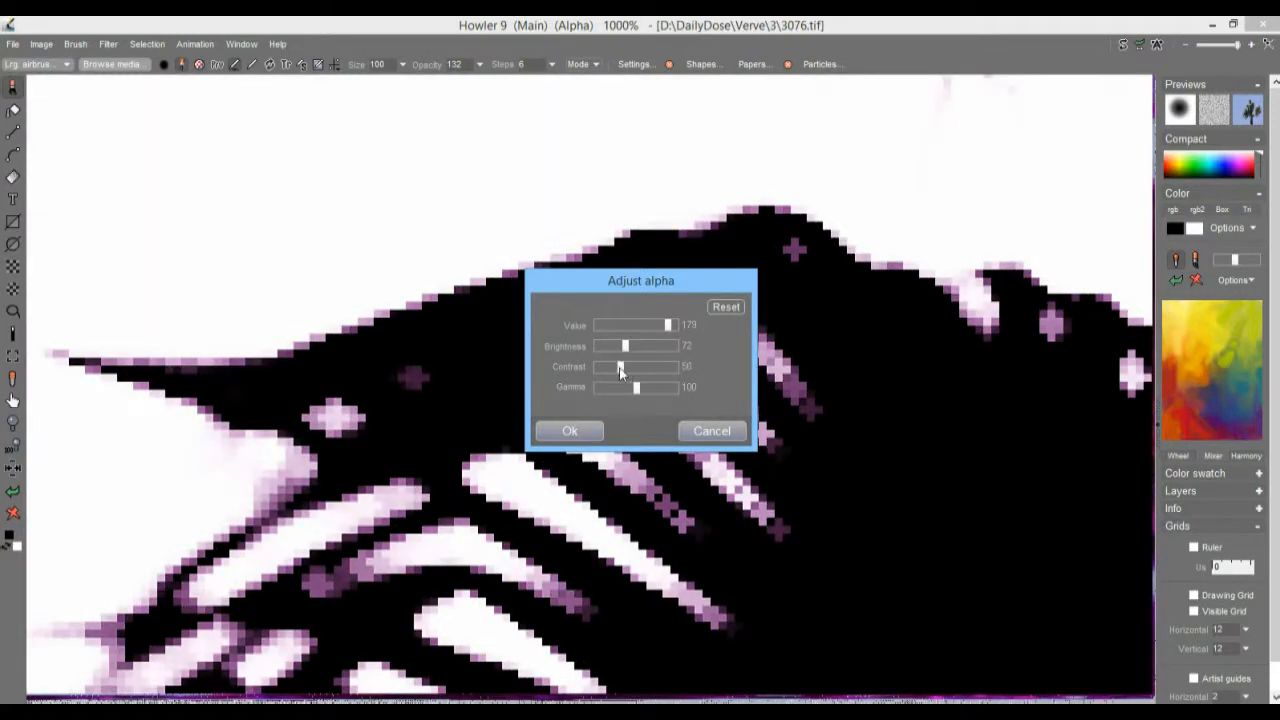
pyautogui.moveTo(636, 387); pyautogui.dragTo(643, 387)
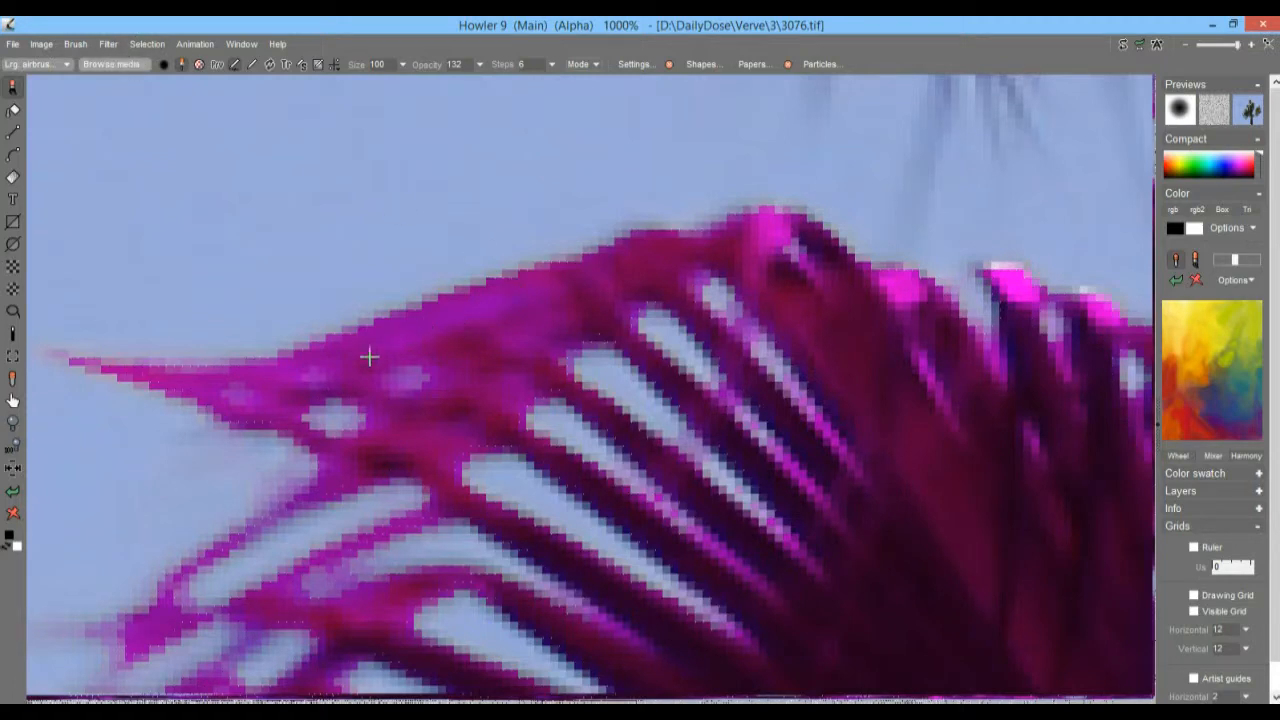
pyautogui.moveTo(547, 326)
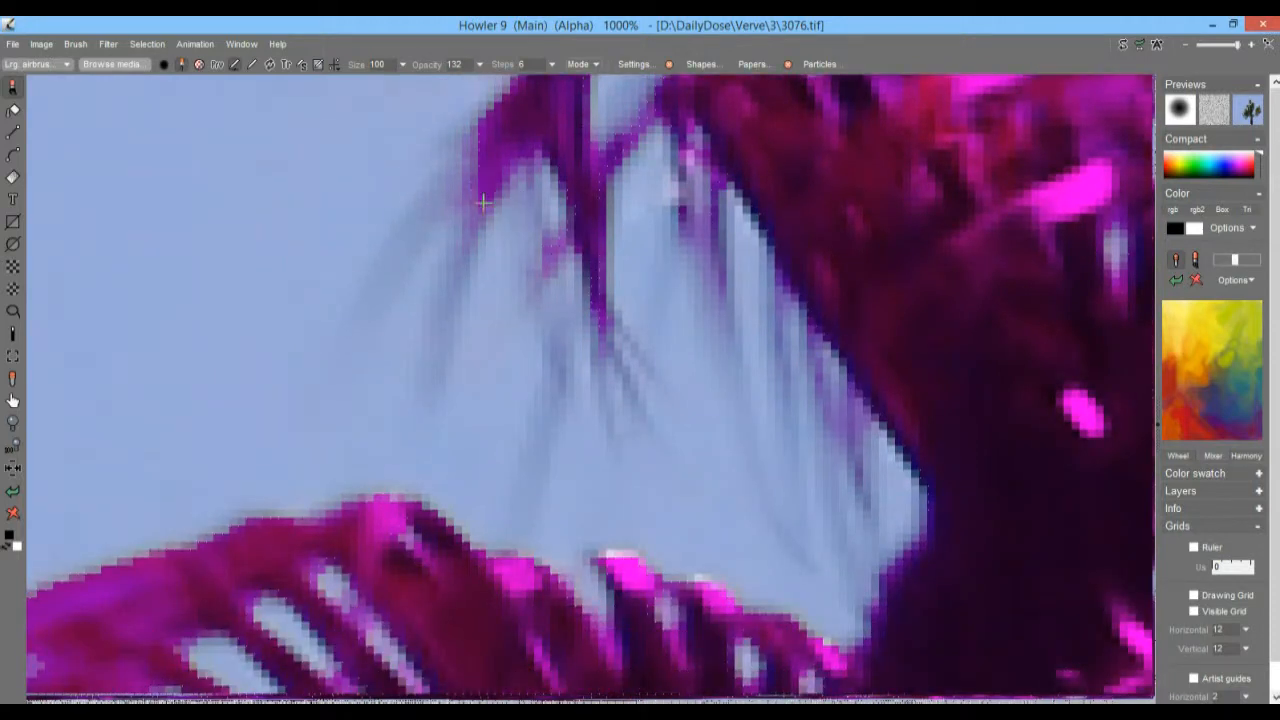
pyautogui.moveTo(478, 248)
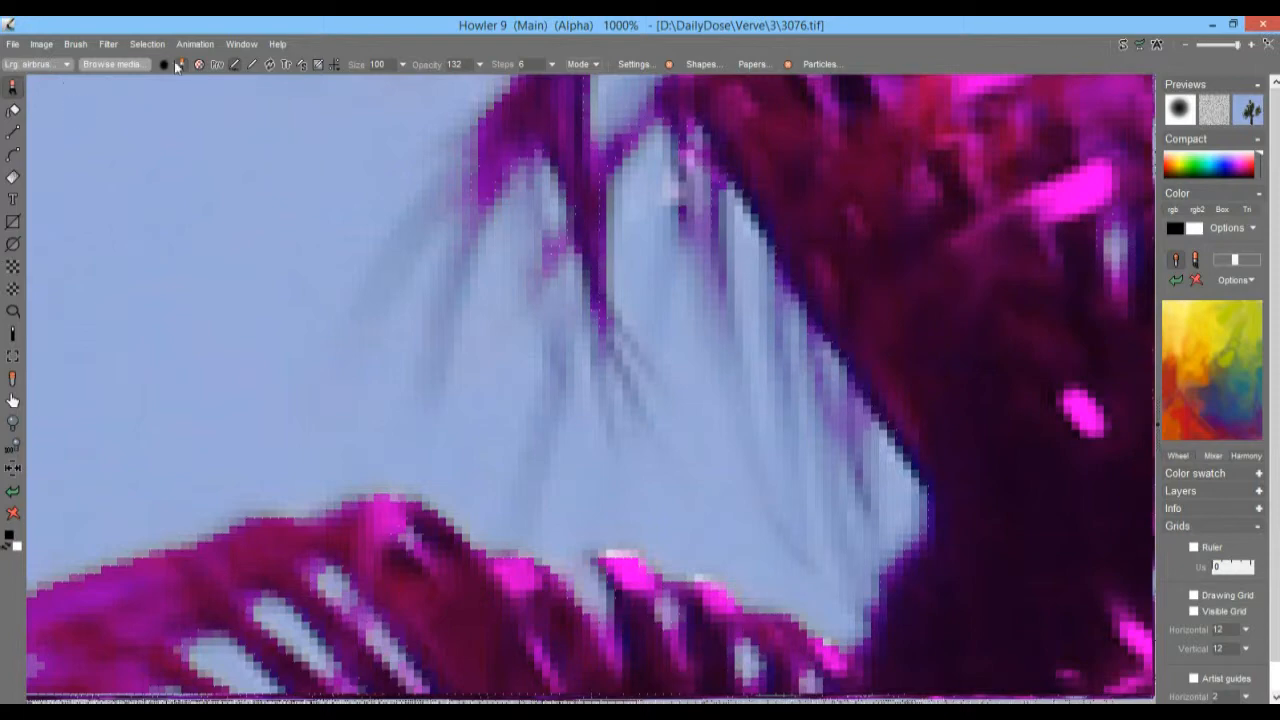
# Open Paint on alpha, enlarge the Alpha window and Invert the palm tree mask.
pyautogui.click(147, 43)
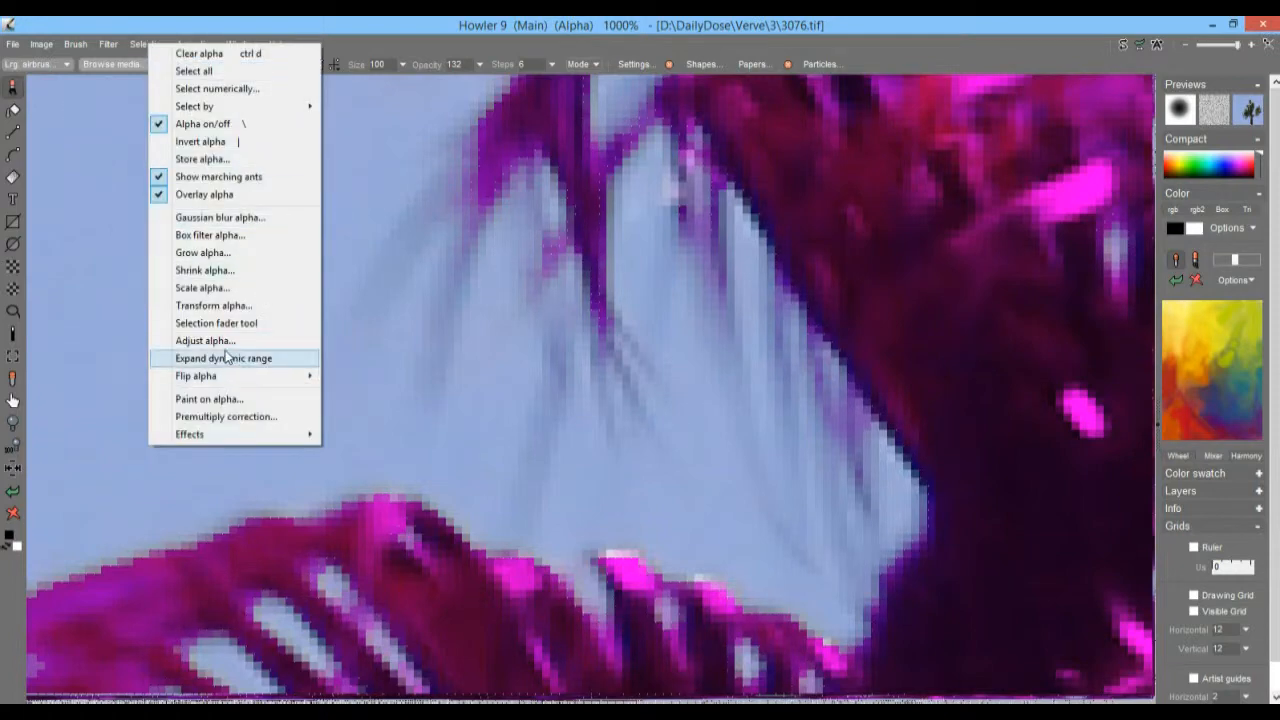
pyautogui.moveTo(232, 398)
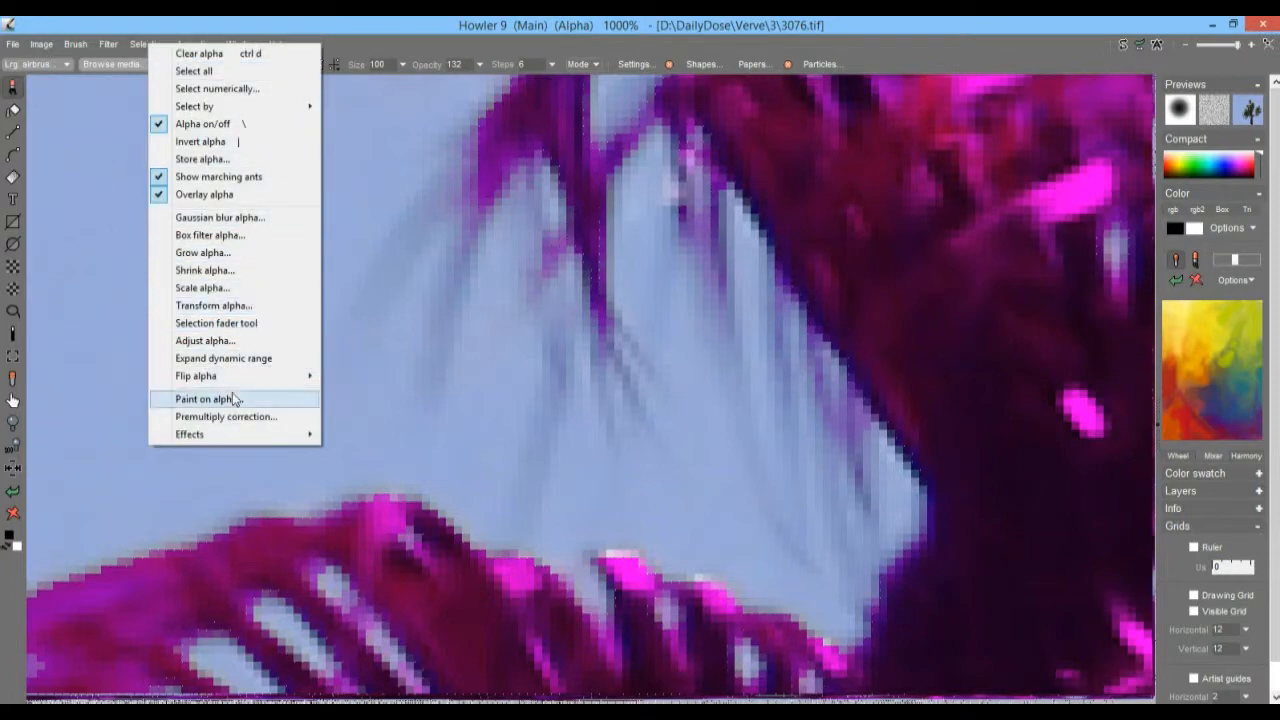
pyautogui.moveTo(203, 123)
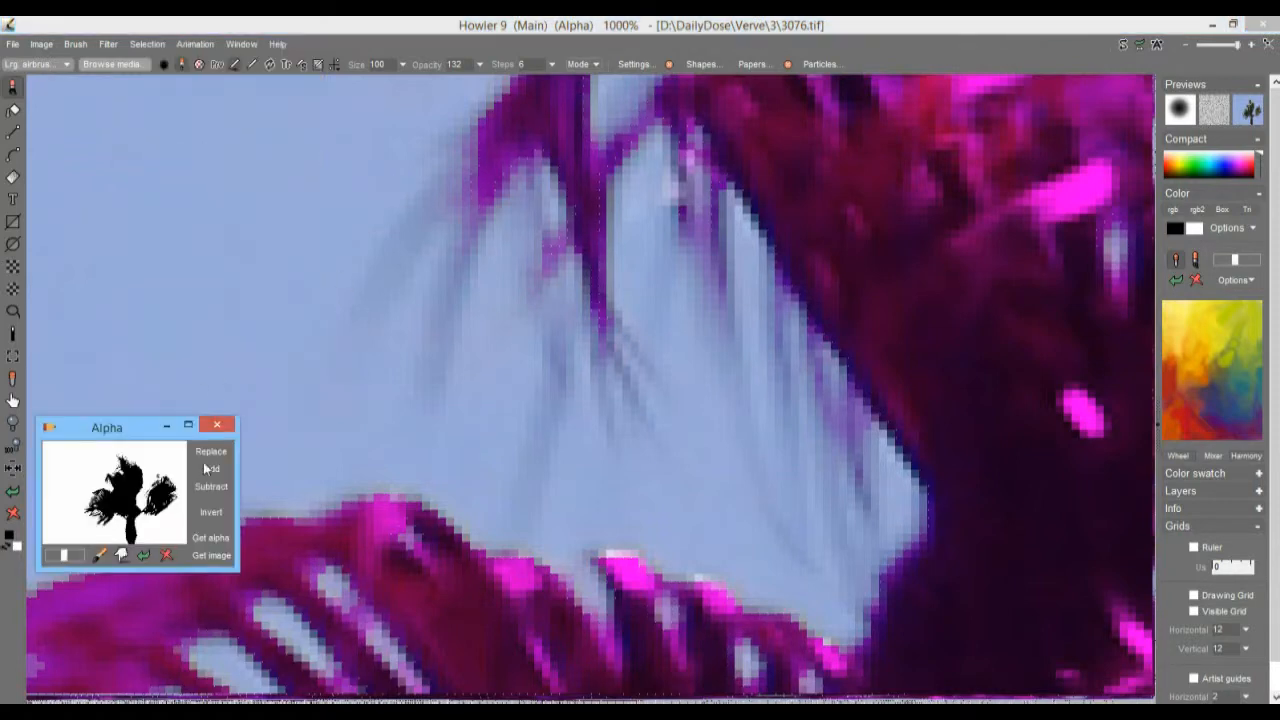
pyautogui.moveTo(106, 427); pyautogui.dragTo(137, 125)
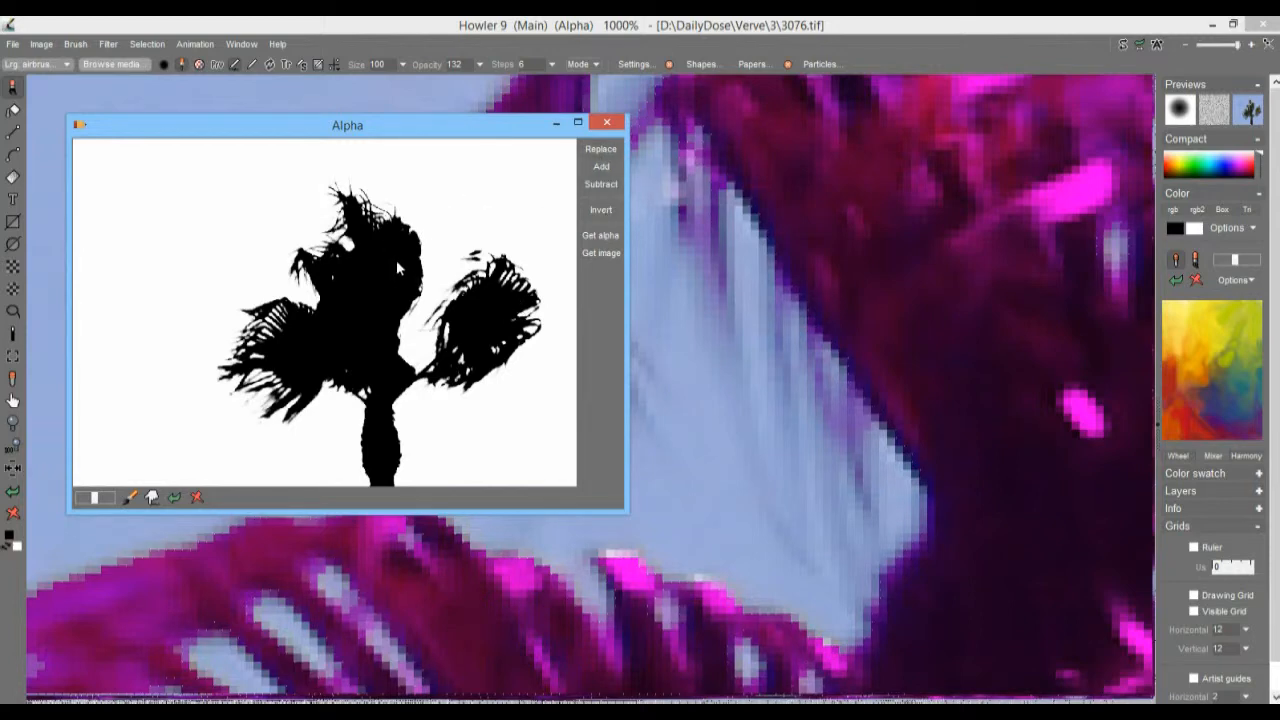
pyautogui.moveTo(388, 288)
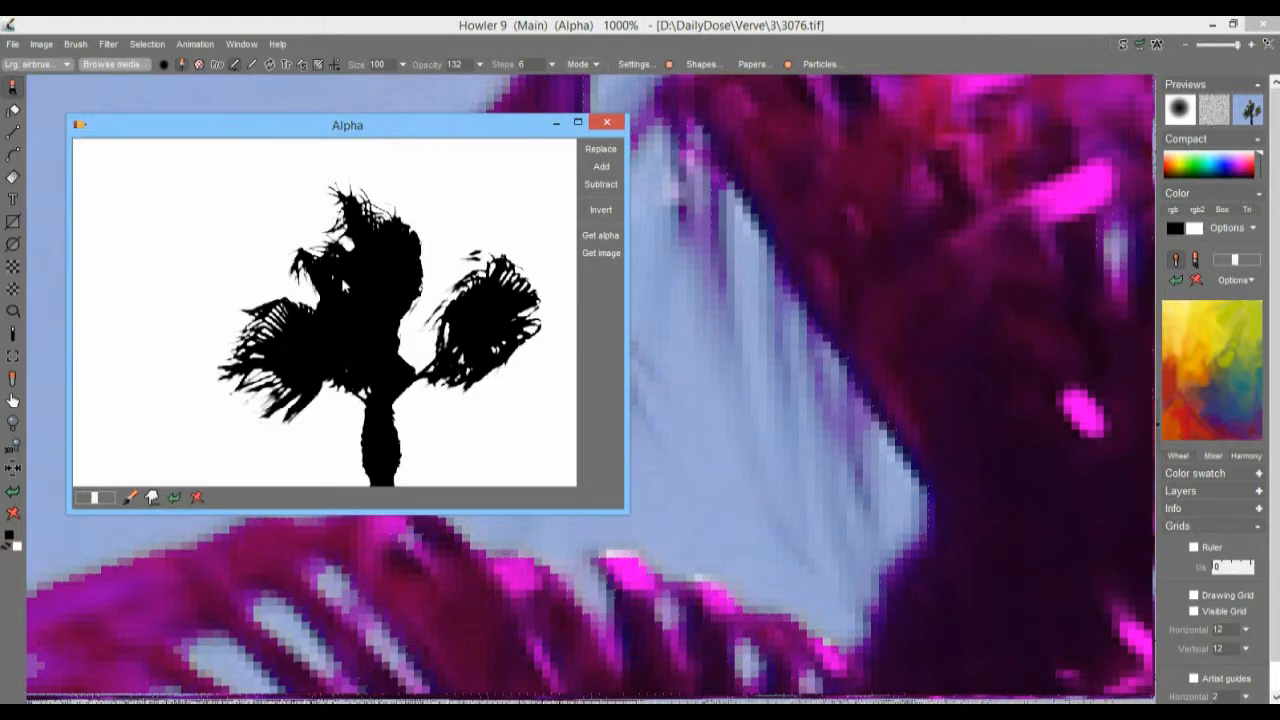
pyautogui.moveTo(165, 198)
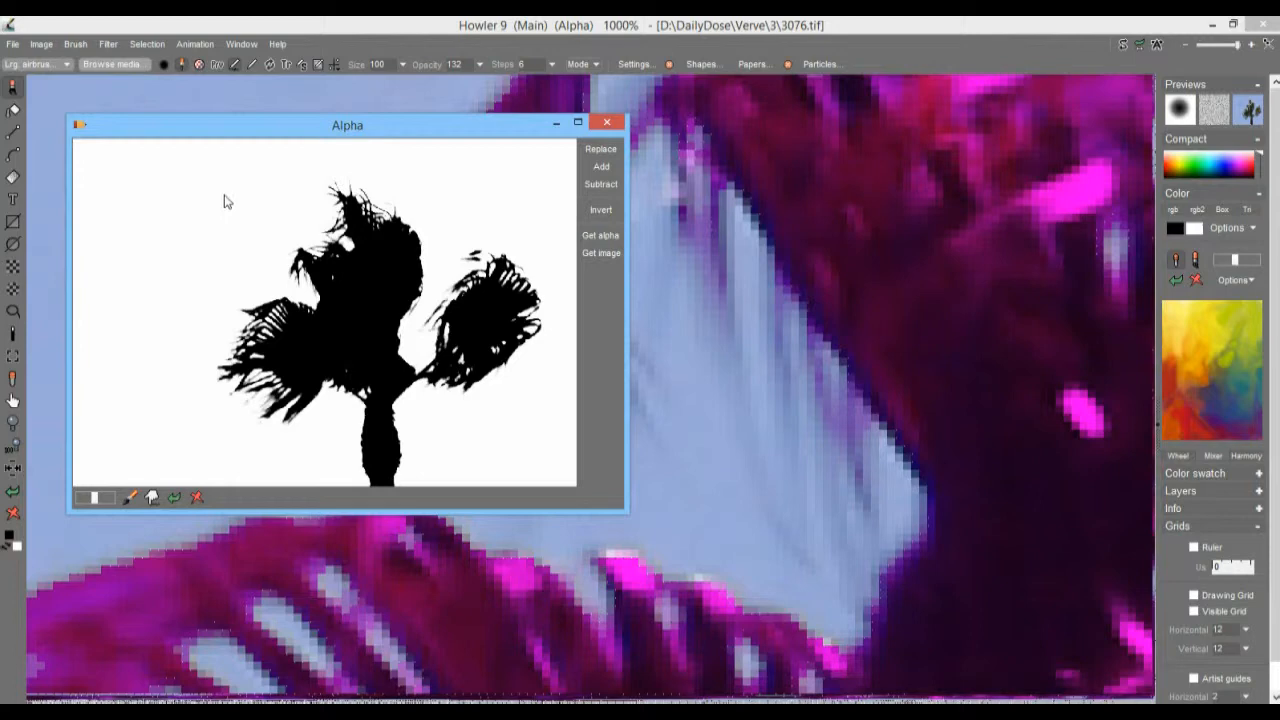
pyautogui.moveTo(177, 167)
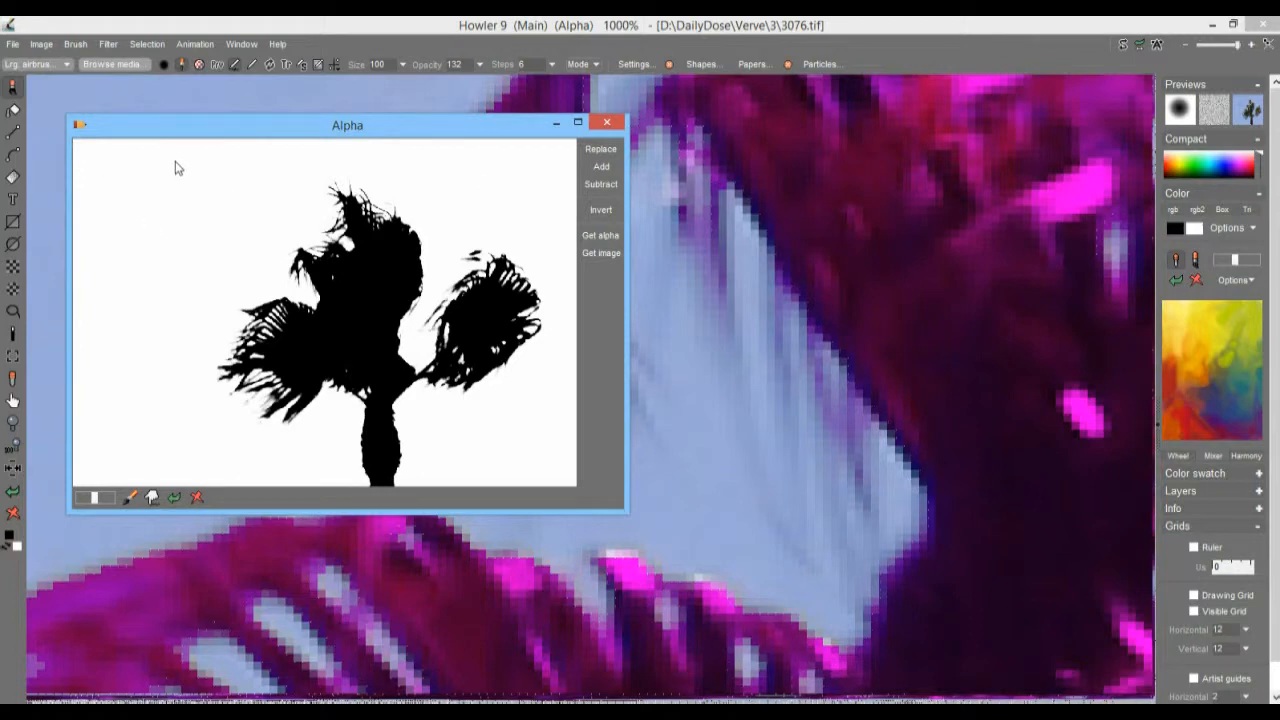
pyautogui.click(601, 210)
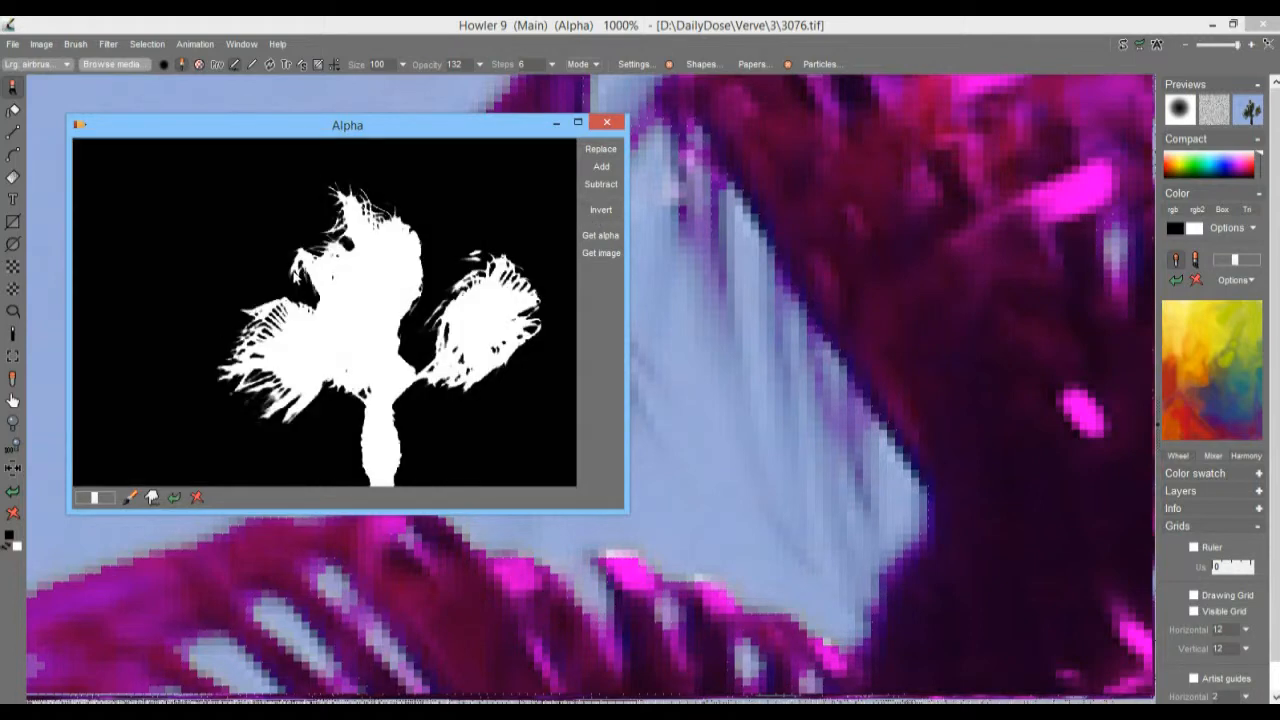